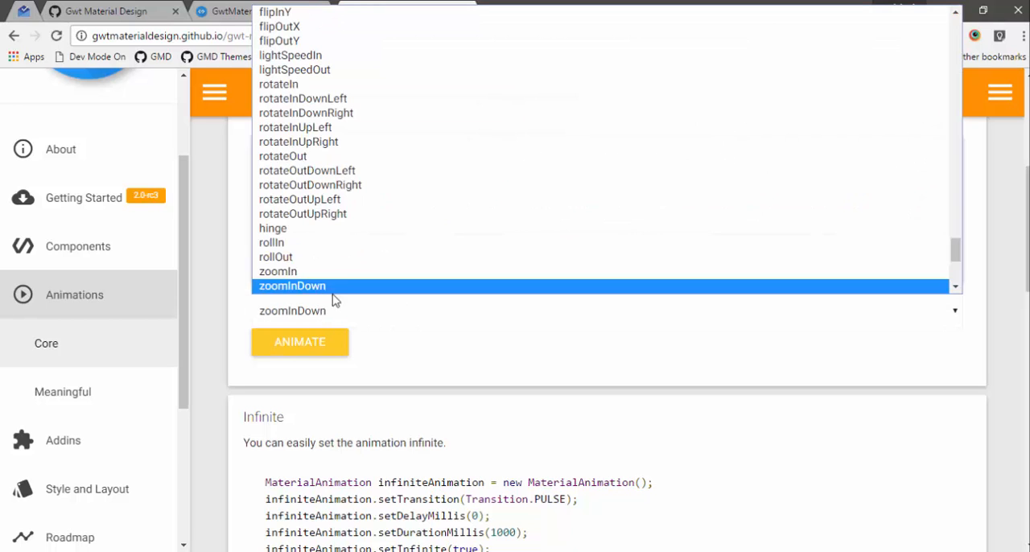
# Preview the swing animation on the demo's sample card with ANIMATE.
pyautogui.scroll(3)
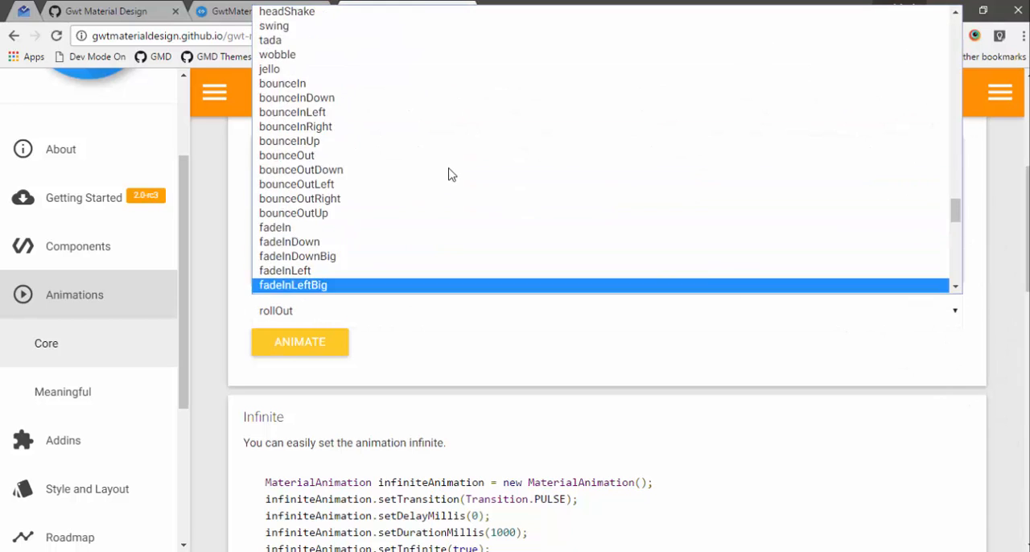
pyautogui.scroll(3)
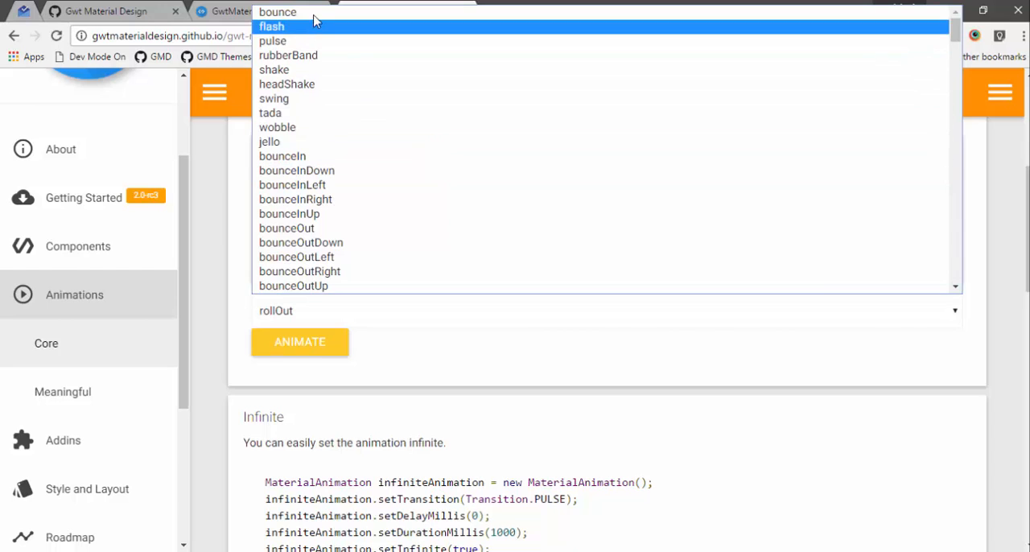
pyautogui.click(276, 11)
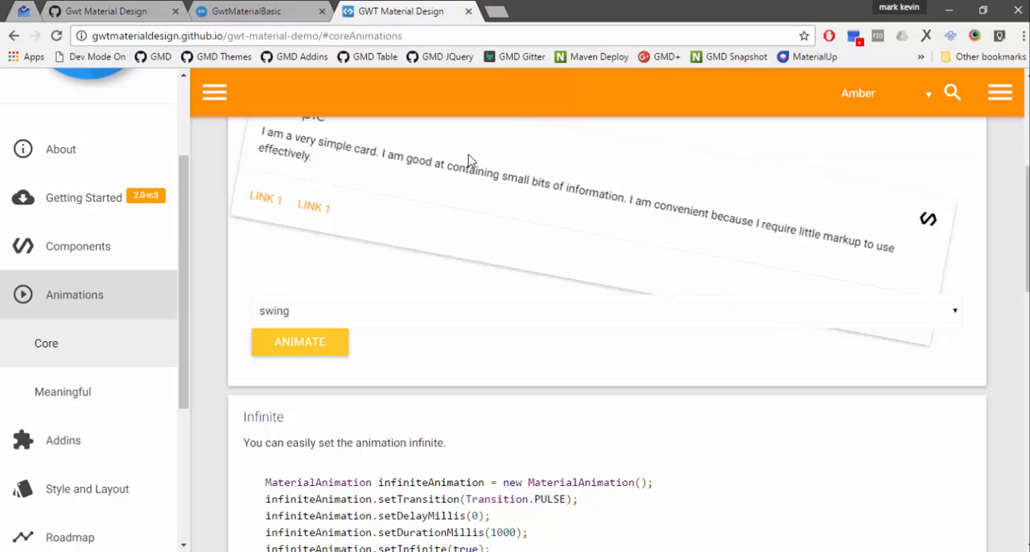
pyautogui.click(299, 341)
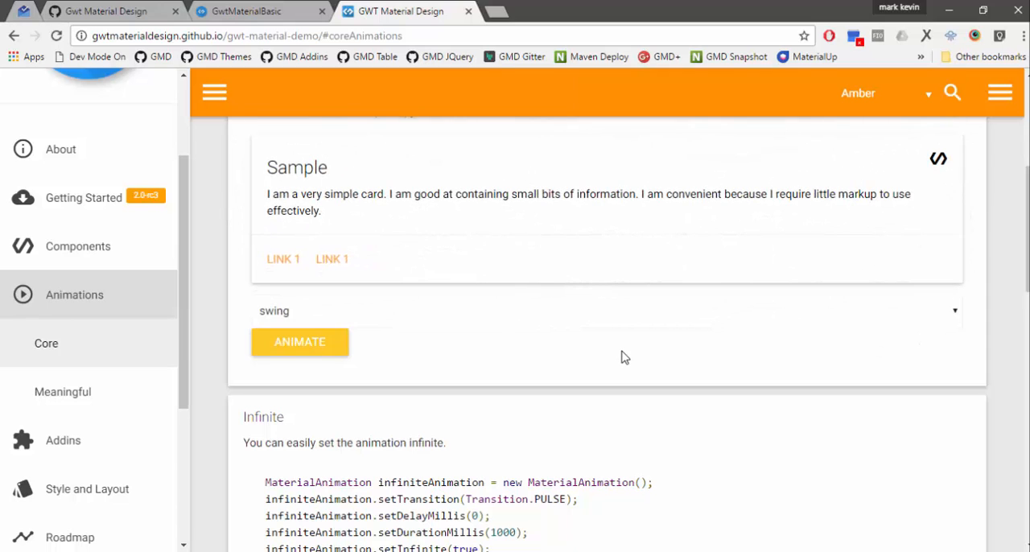
# Review the Infinite heart animation example, highlighting its description, then return to the local app.
pyautogui.scroll(-3)
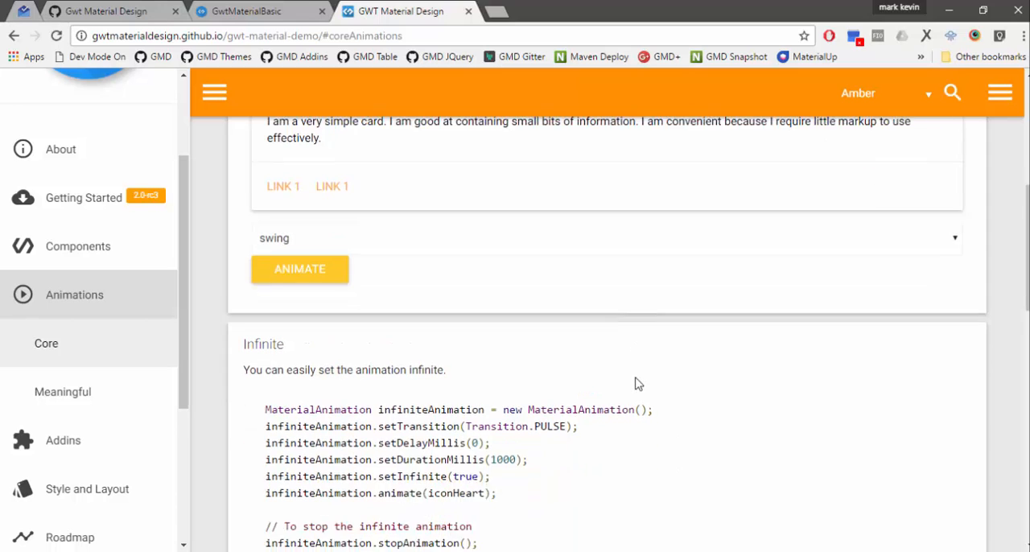
pyautogui.scroll(-3)
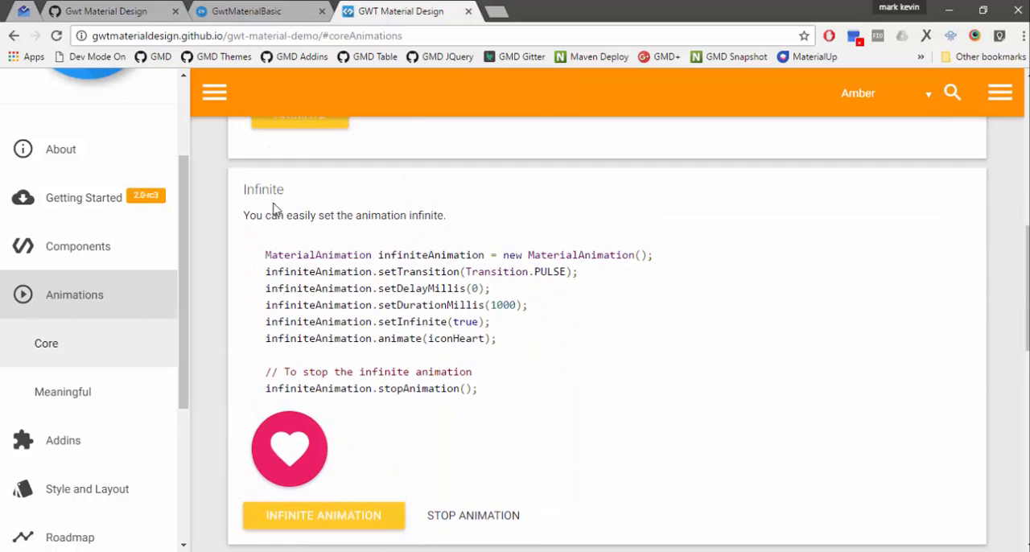
pyautogui.moveTo(245, 190); pyautogui.dragTo(447, 215)
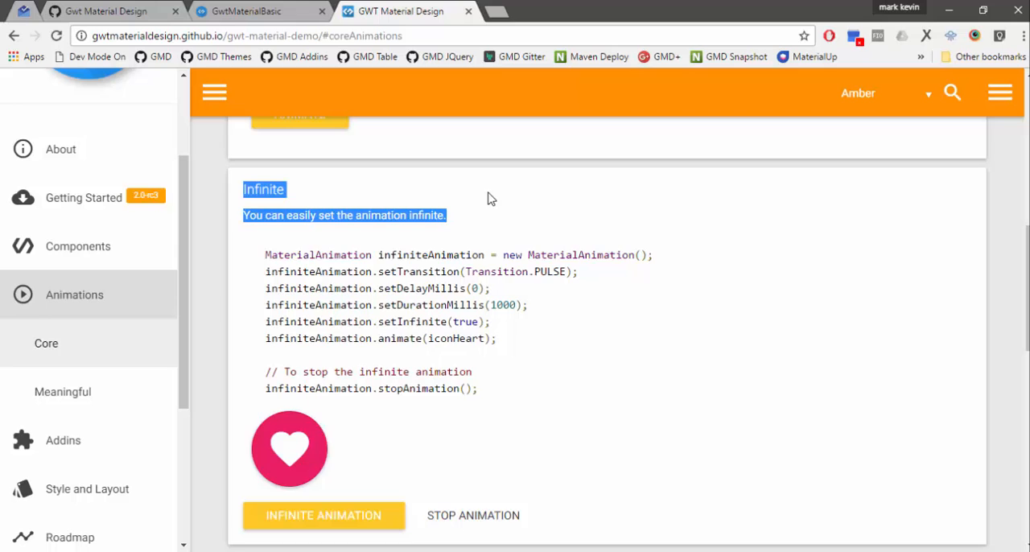
pyautogui.scroll(-3)
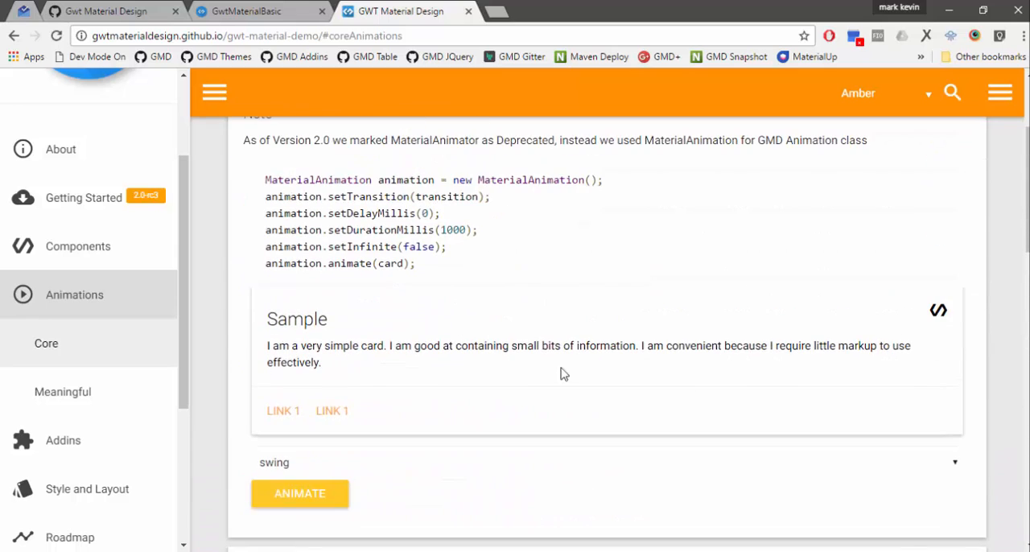
pyautogui.click(258, 10)
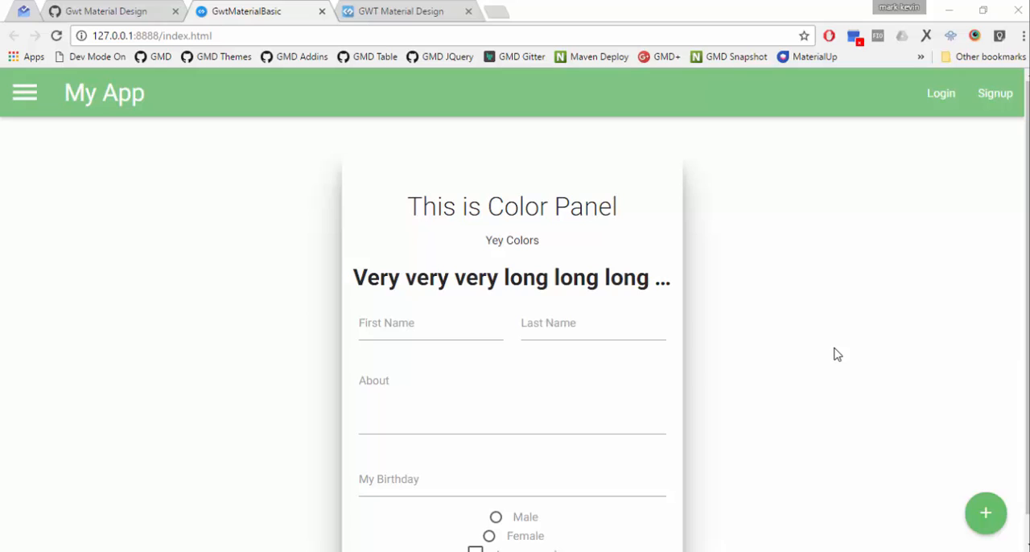
pyautogui.moveTo(833, 394)
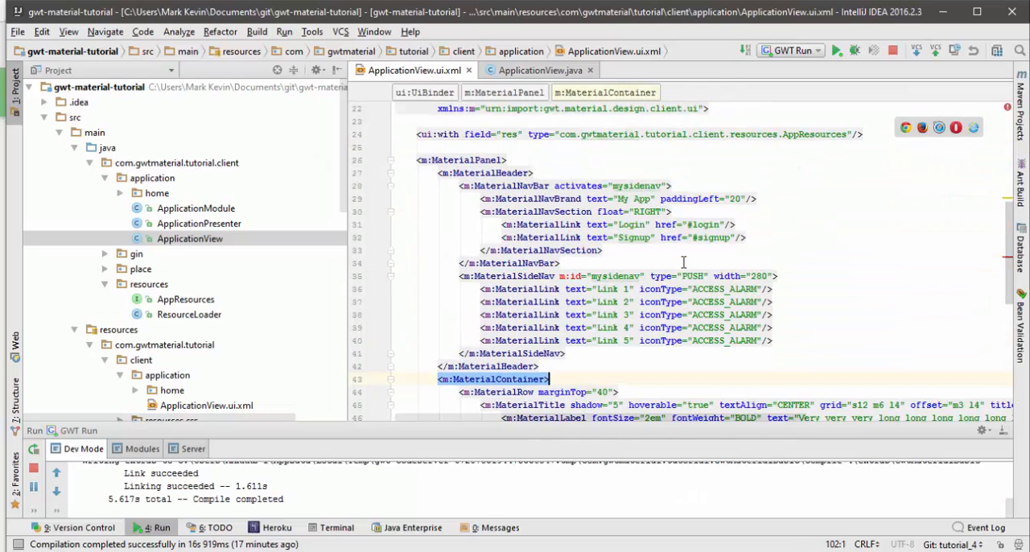
# Add a MaterialButton with ui:field btnAnimate above the card title in ApplicationView.ui.xml.
pyautogui.scroll(3)
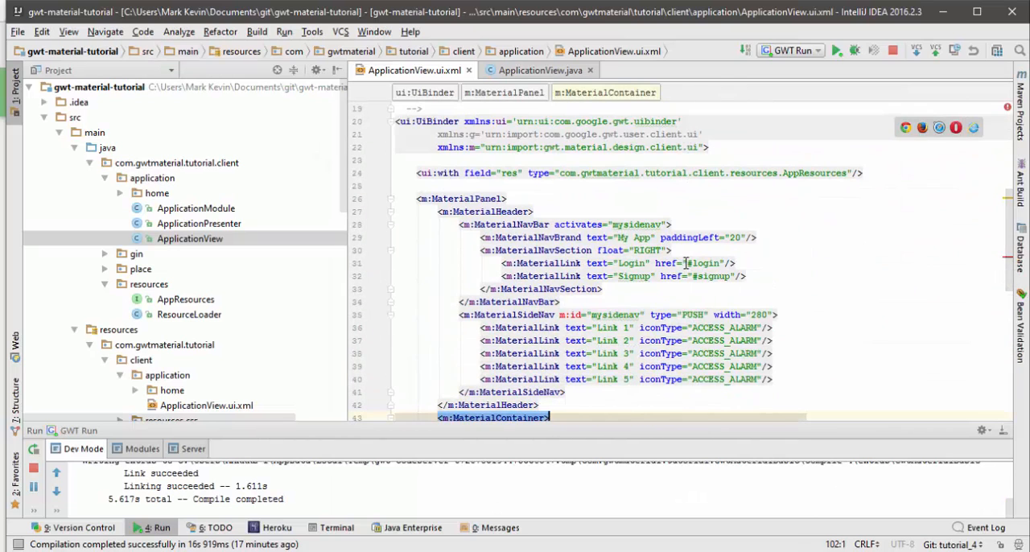
pyautogui.scroll(-3)
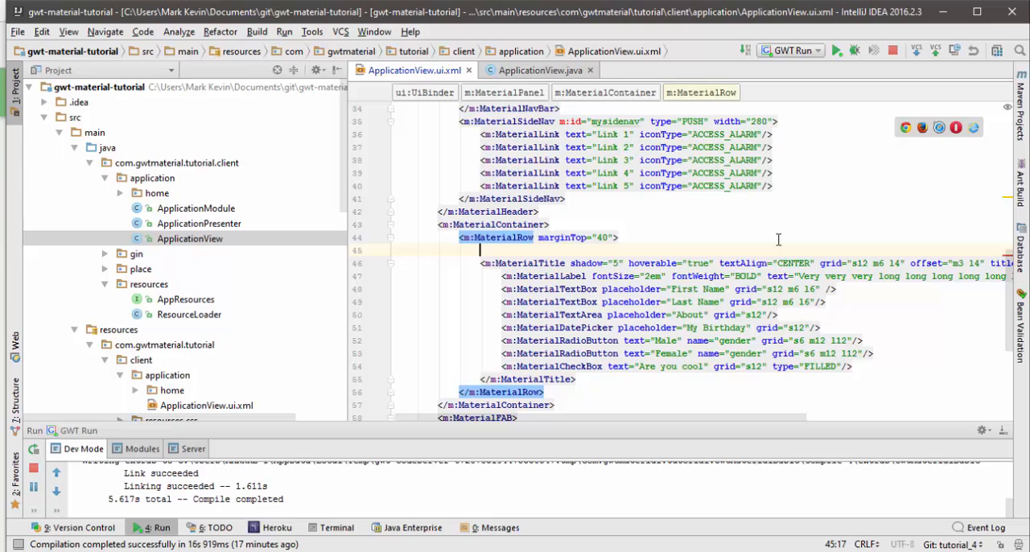
pyautogui.write('<m:')
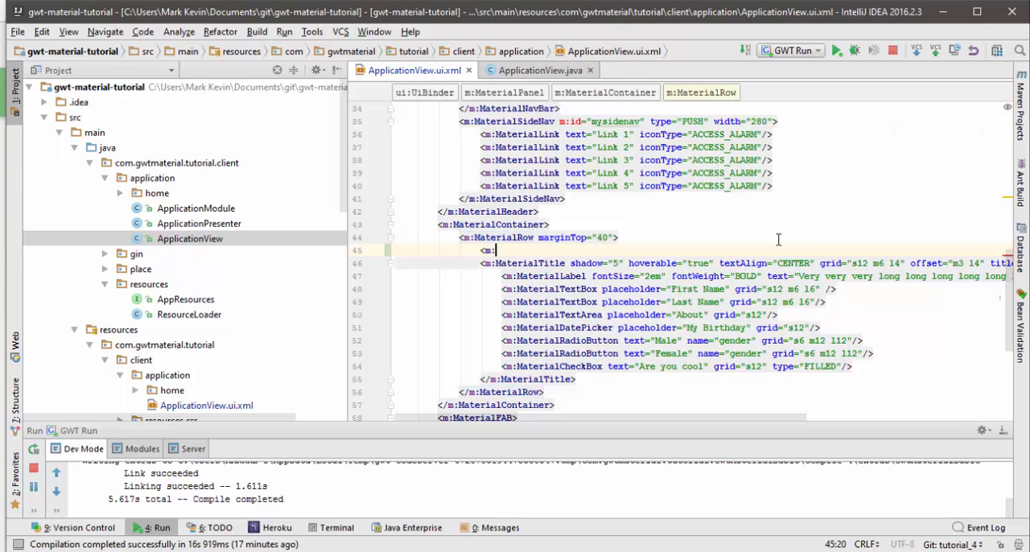
pyautogui.write('MaterialButto')
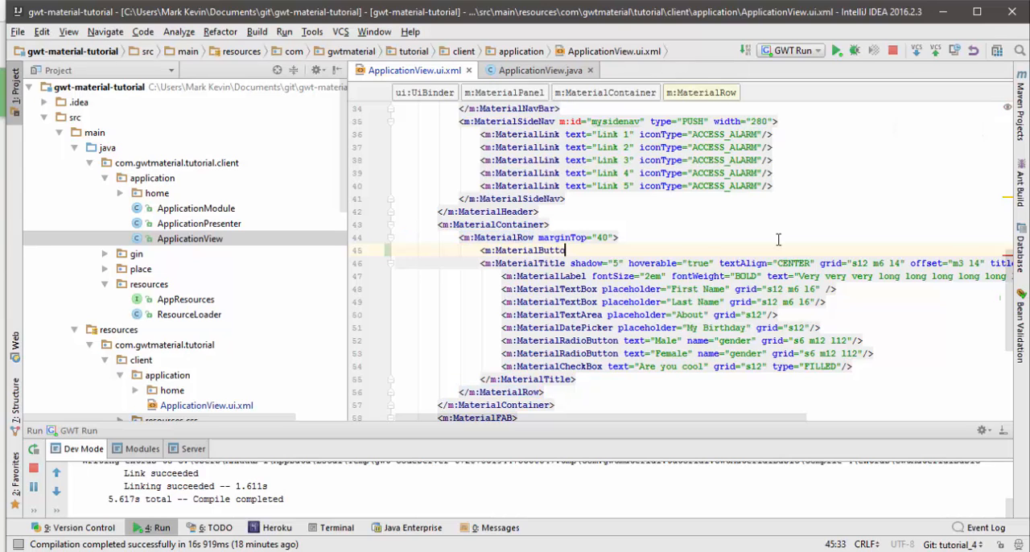
pyautogui.write('n')
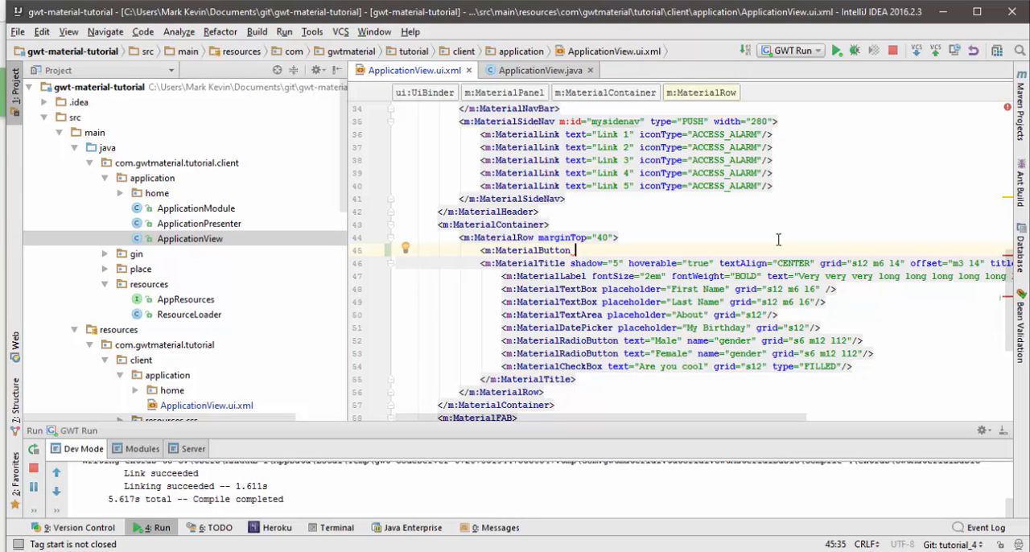
pyautogui.write('ui:field="')
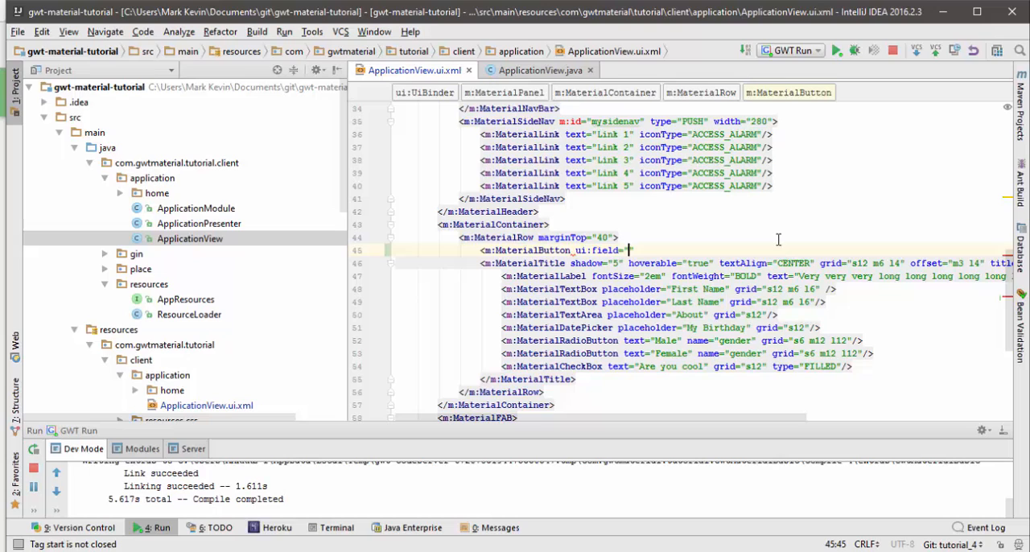
pyautogui.write('btnAnimation')
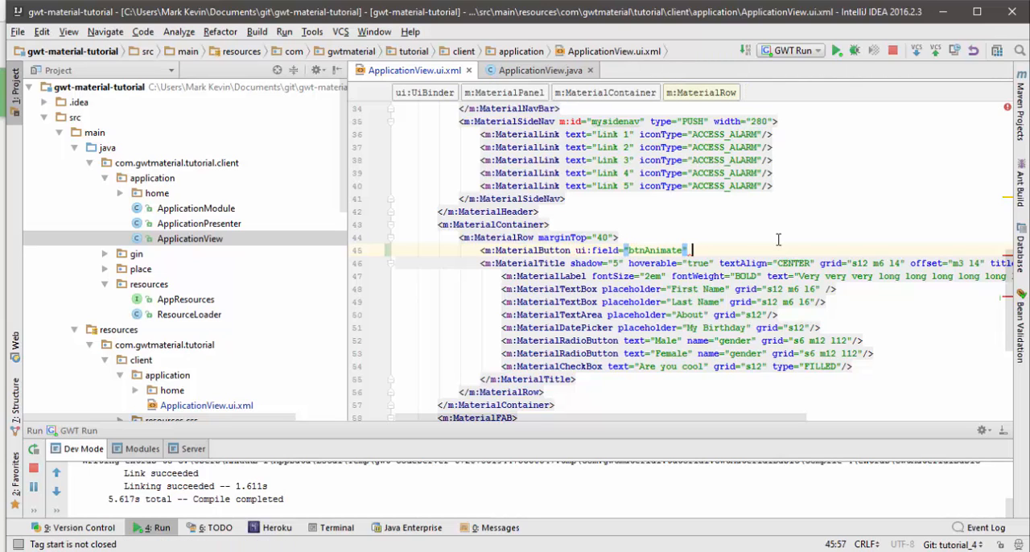
# Give the button text "Animate" and display BLOCK.
pyautogui.write('text="Animate" />')
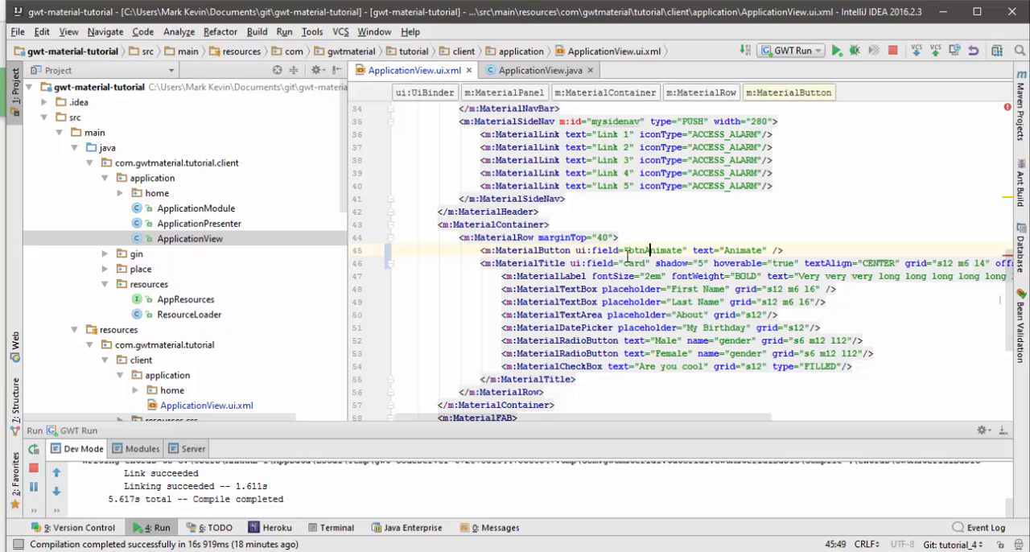
pyautogui.write('display="BLOCK')
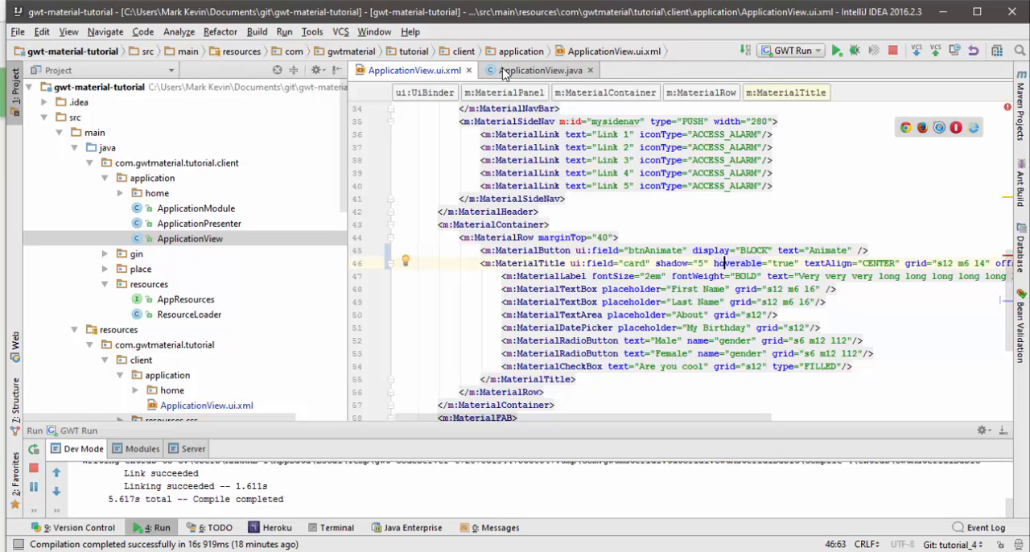
pyautogui.click(541, 71)
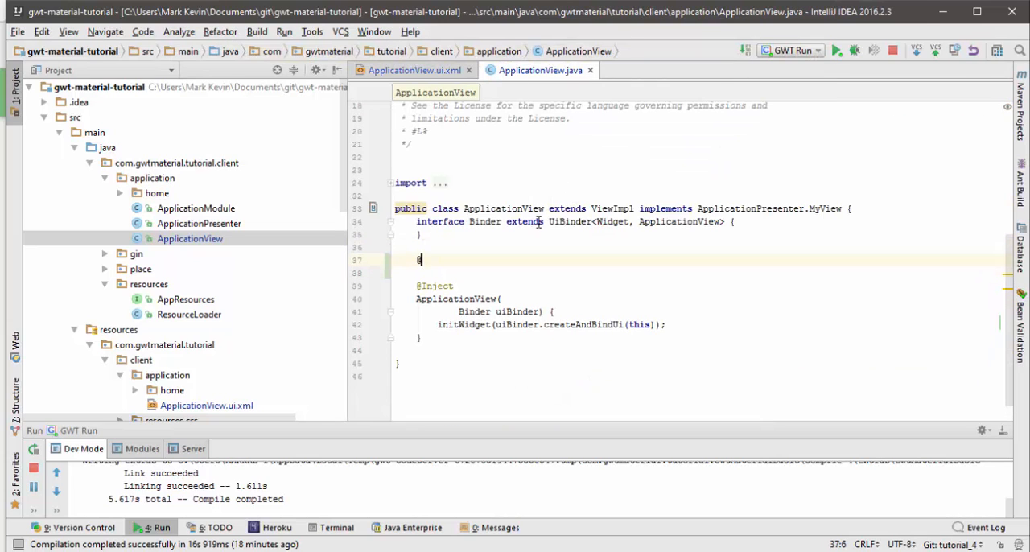
pyautogui.write('@UiField')
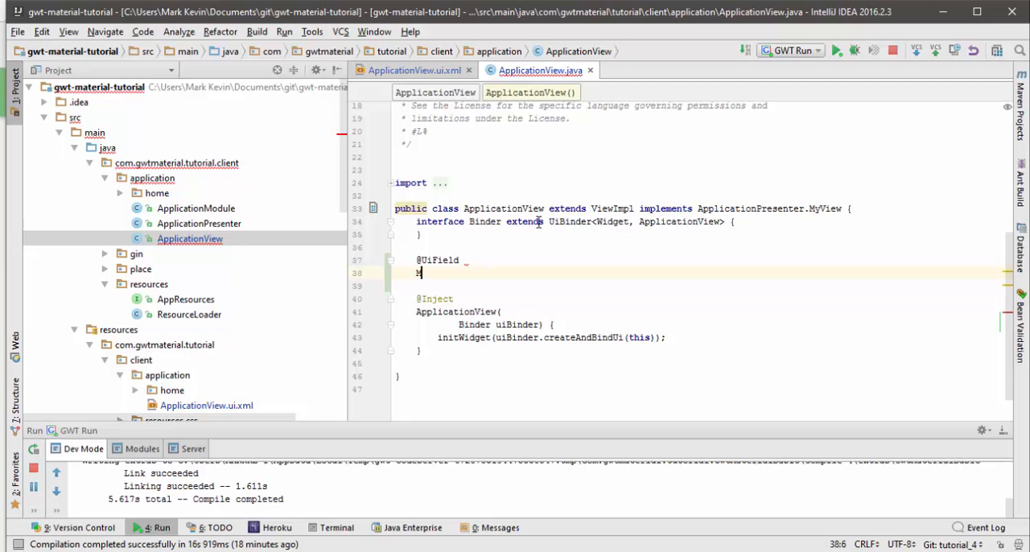
pyautogui.write('MaterialButton btn')
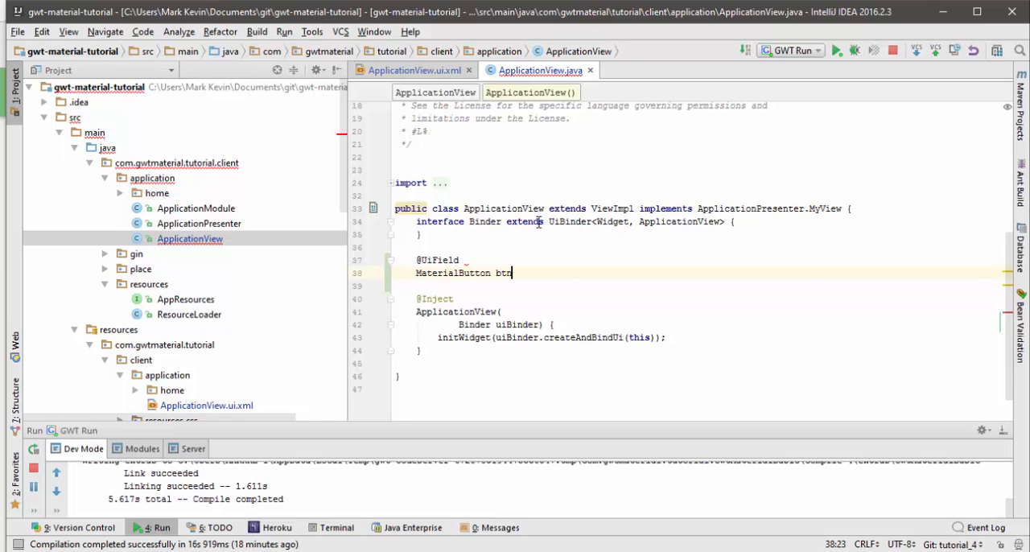
pyautogui.write('Animate;')
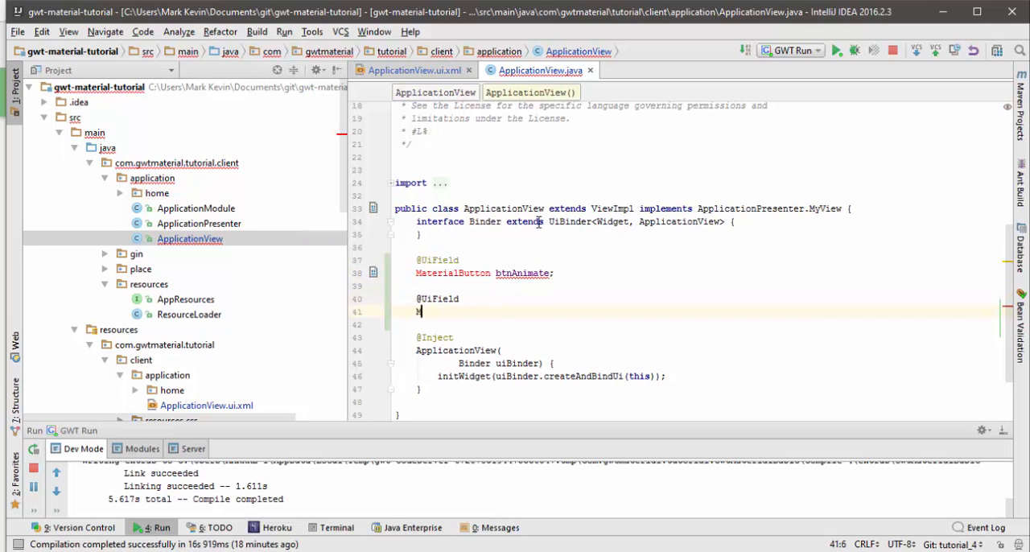
pyautogui.write('MaterialTitle')
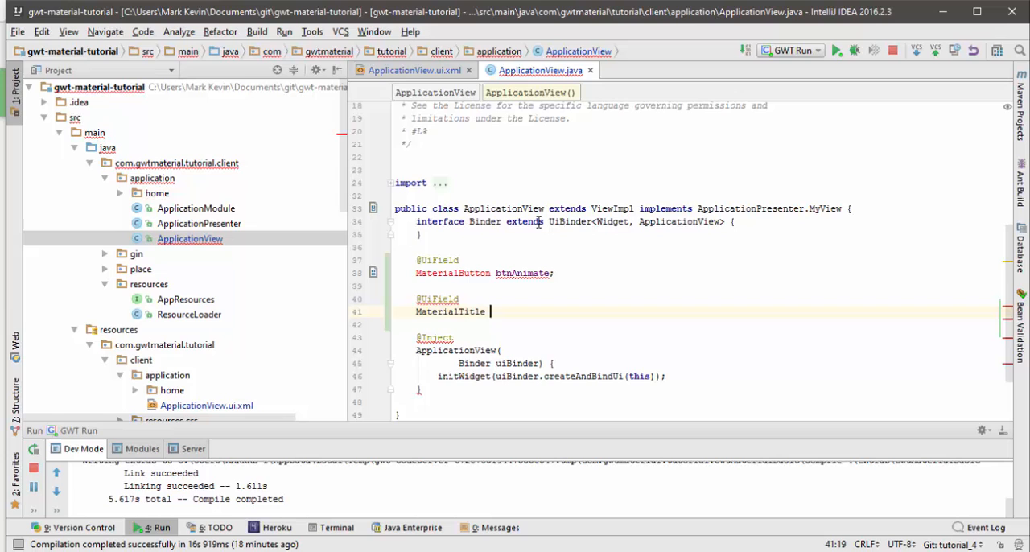
pyautogui.write('card;')
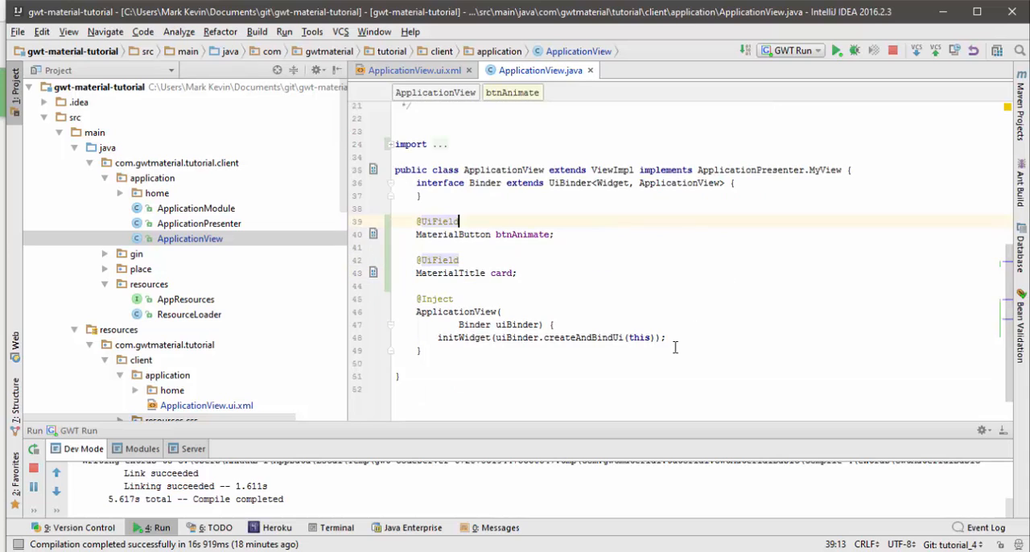
pyautogui.write('btn')
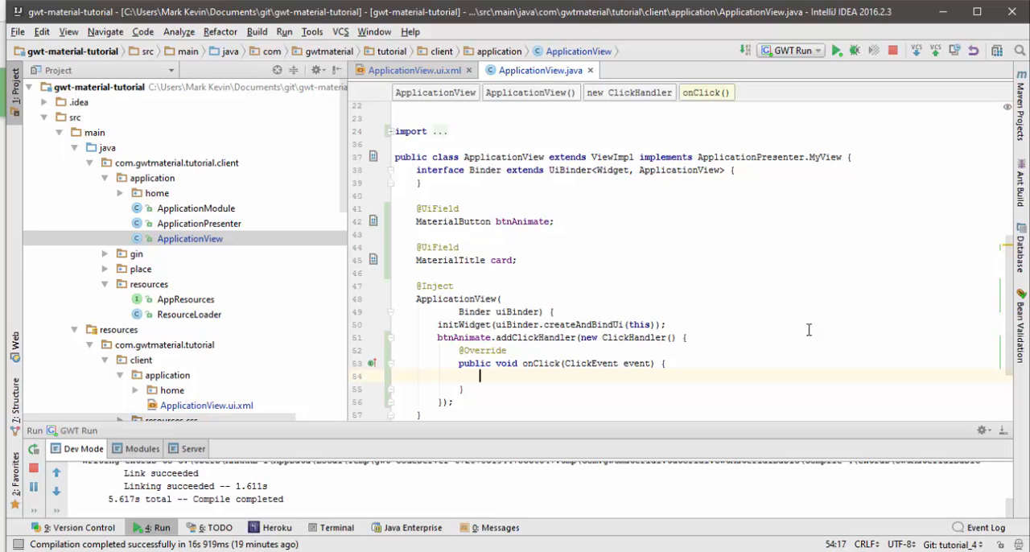
# In the click handler create a MaterialAnimation and set its transition to Transition.JELLO.
pyautogui.scroll(-3)
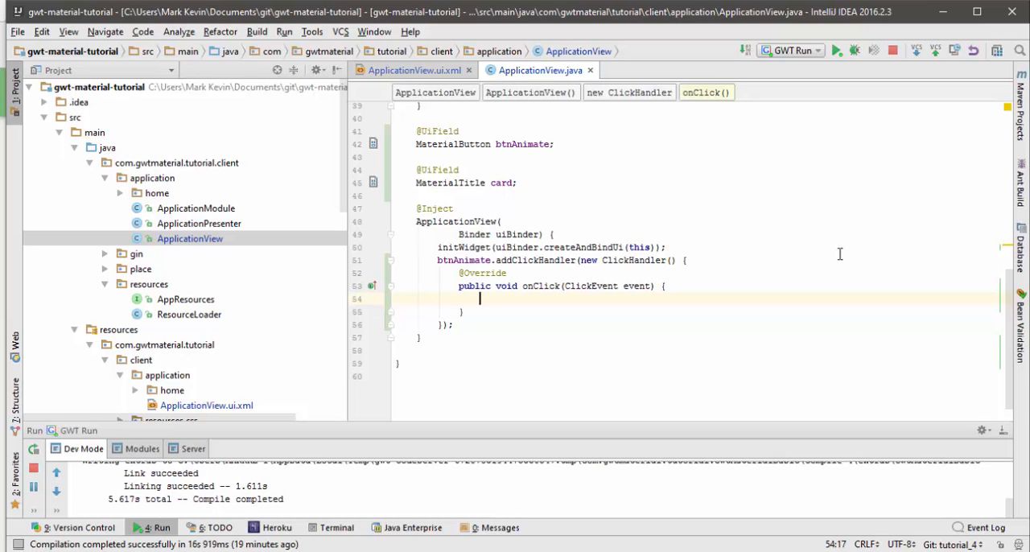
pyautogui.write('MaterialAni')
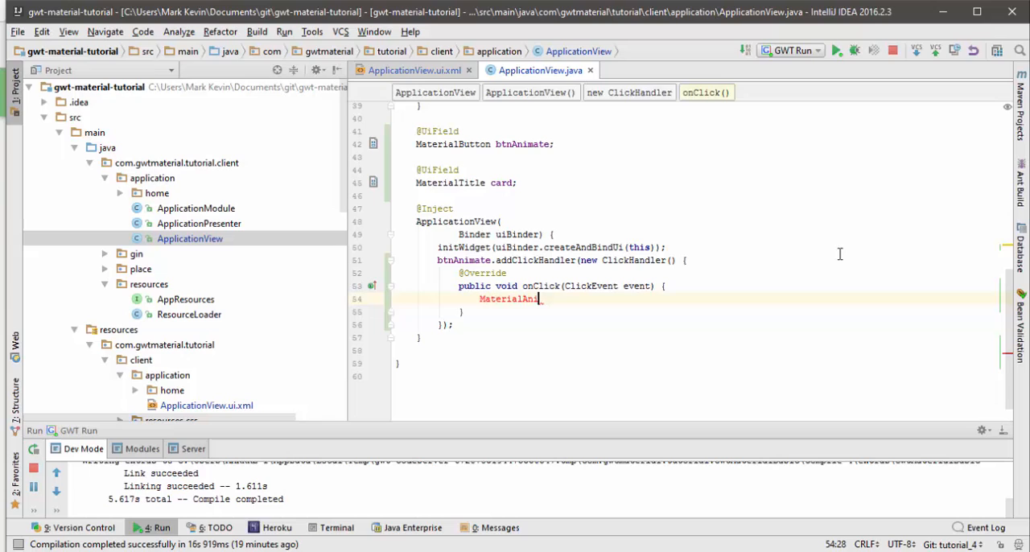
pyautogui.write('mation')
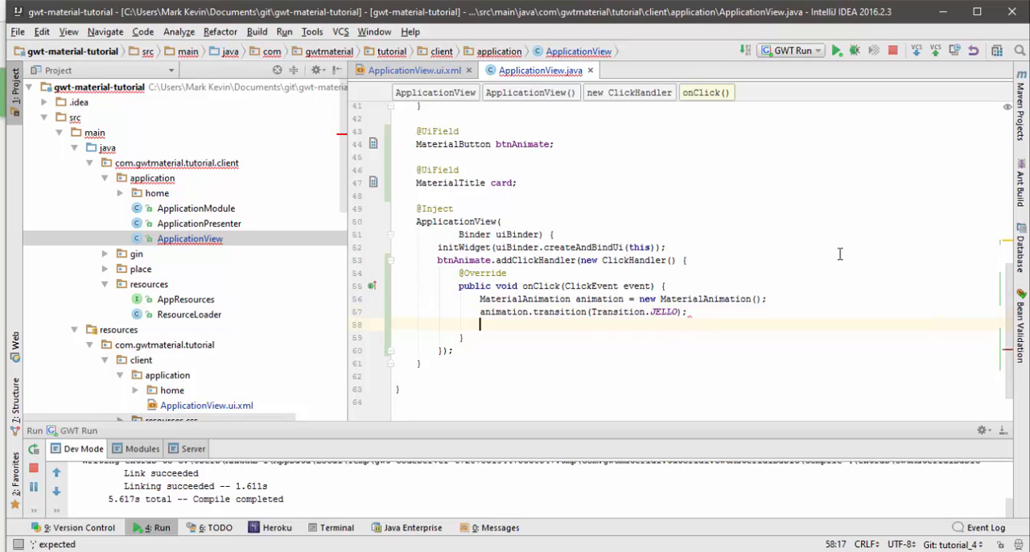
pyautogui.write('animation.transition(')
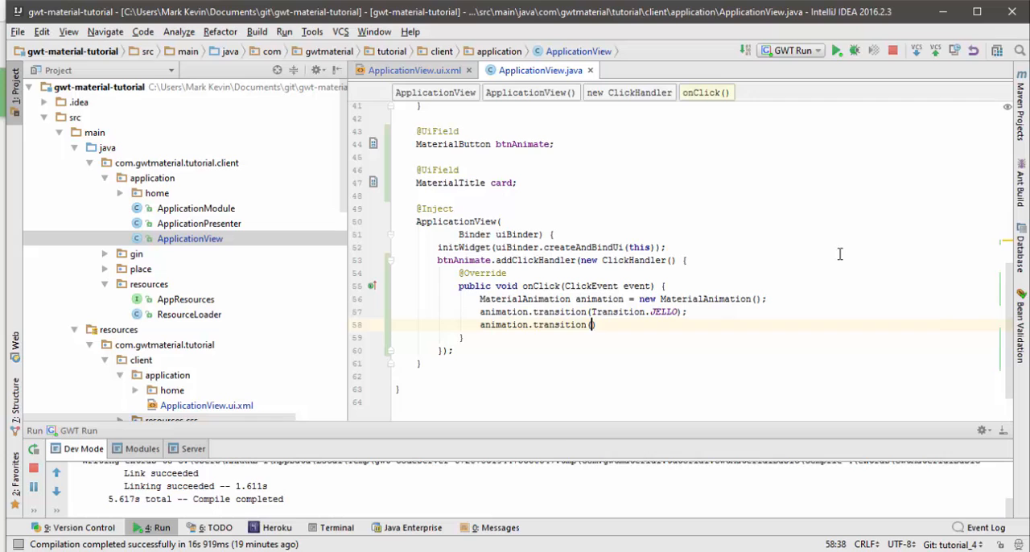
pyautogui.press('BackSpace')
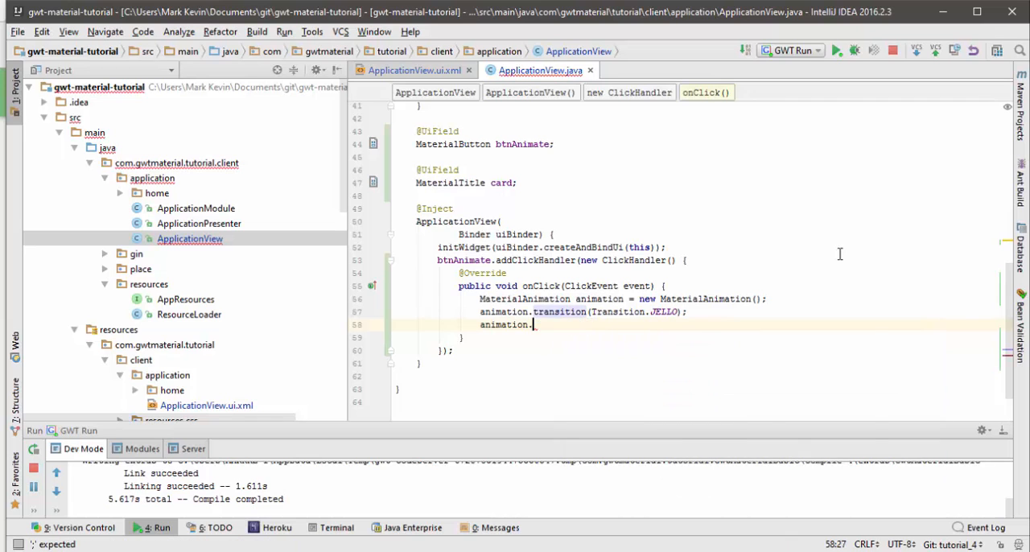
pyautogui.write('.')
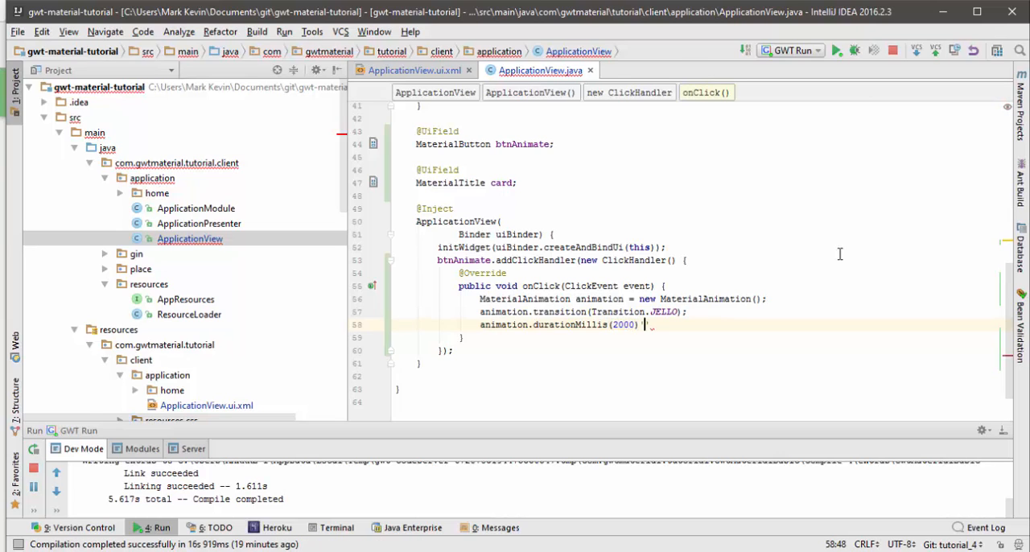
pyautogui.write(';')
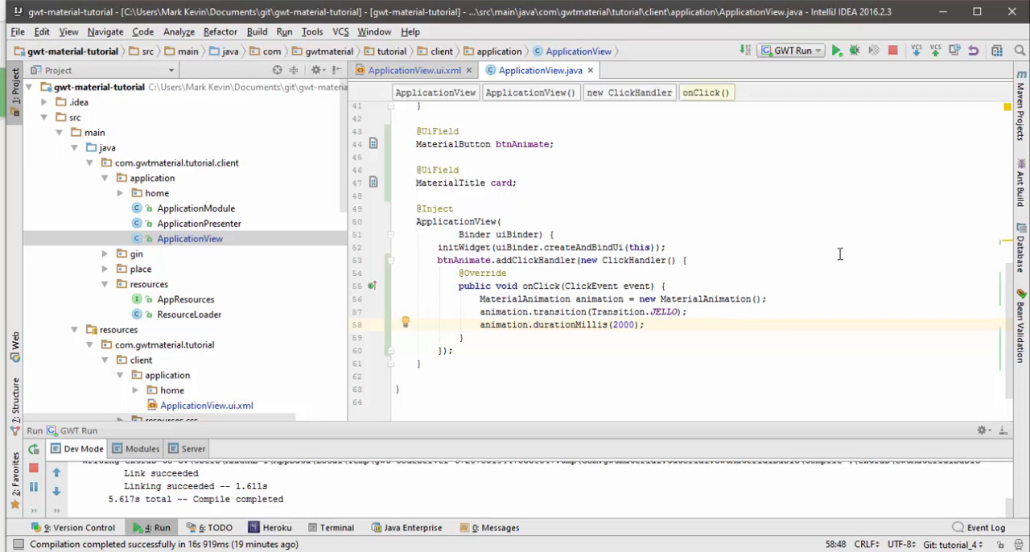
# Set the animation's durationMillis to 2000 and delayMillis to 0.
pyautogui.write('animation.delayMillis(')
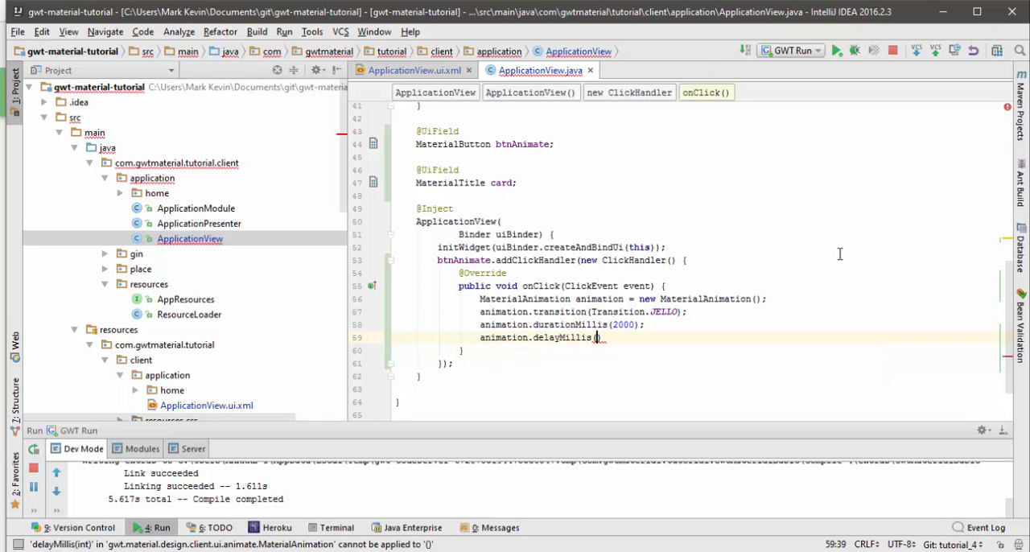
pyautogui.write('0')
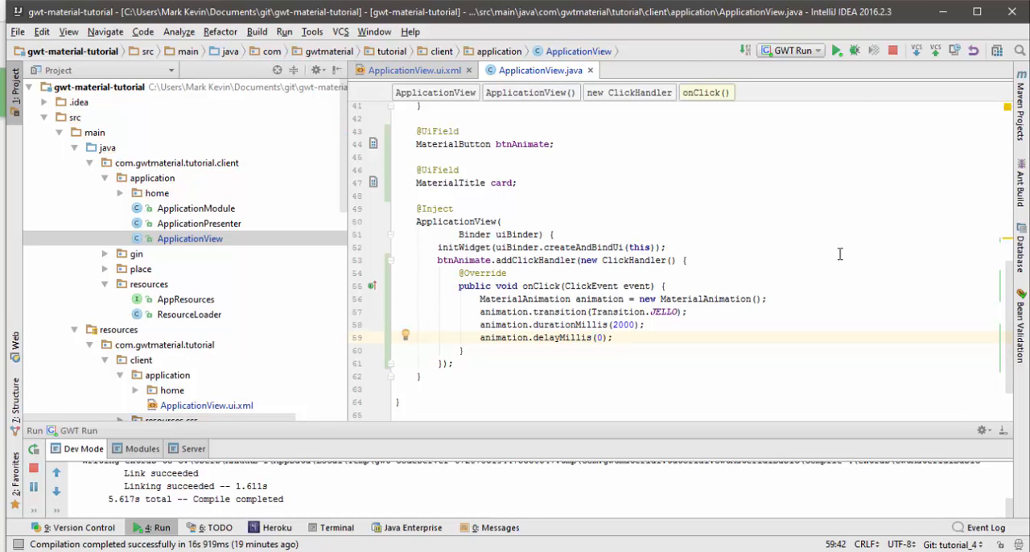
pyautogui.write('animation')
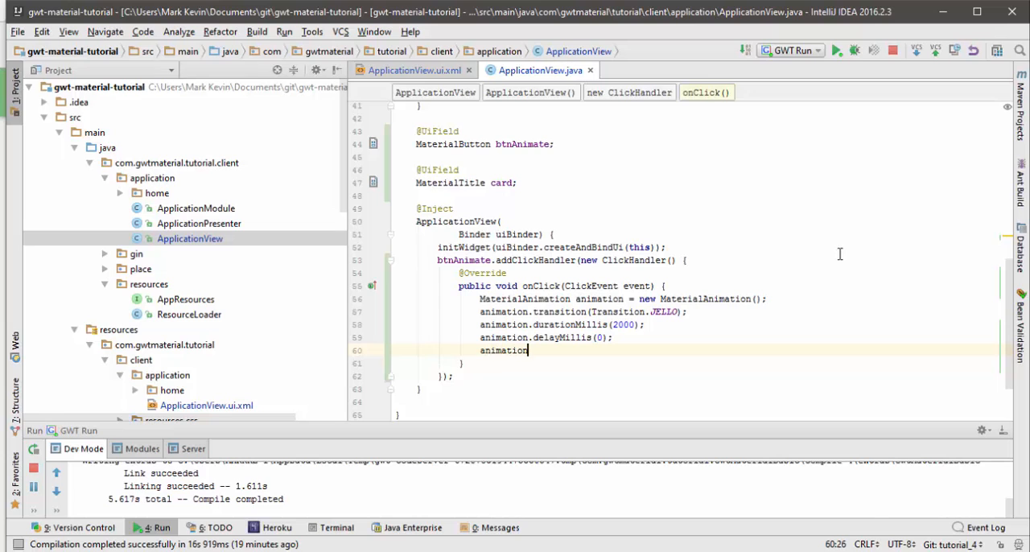
pyautogui.write('.')
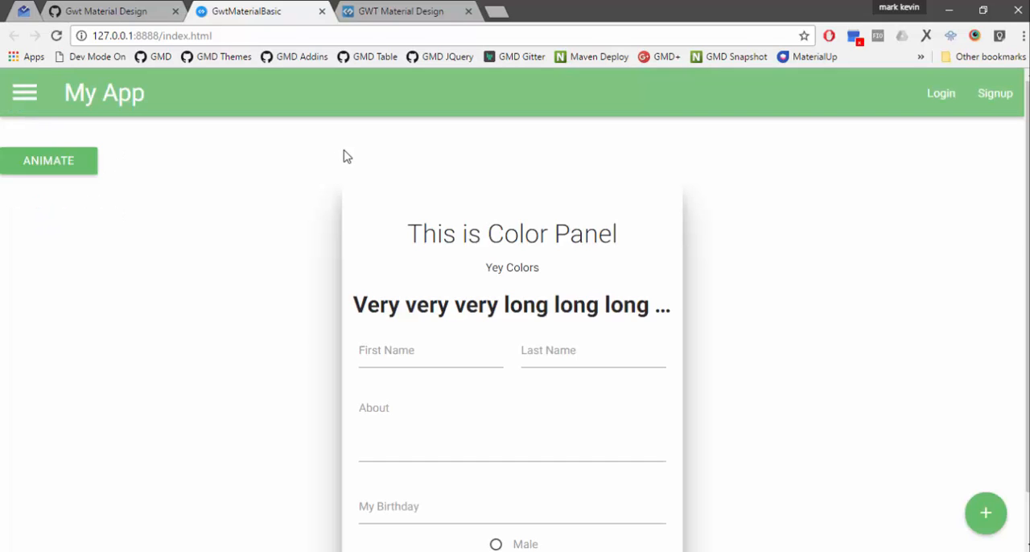
pyautogui.moveTo(34, 212)
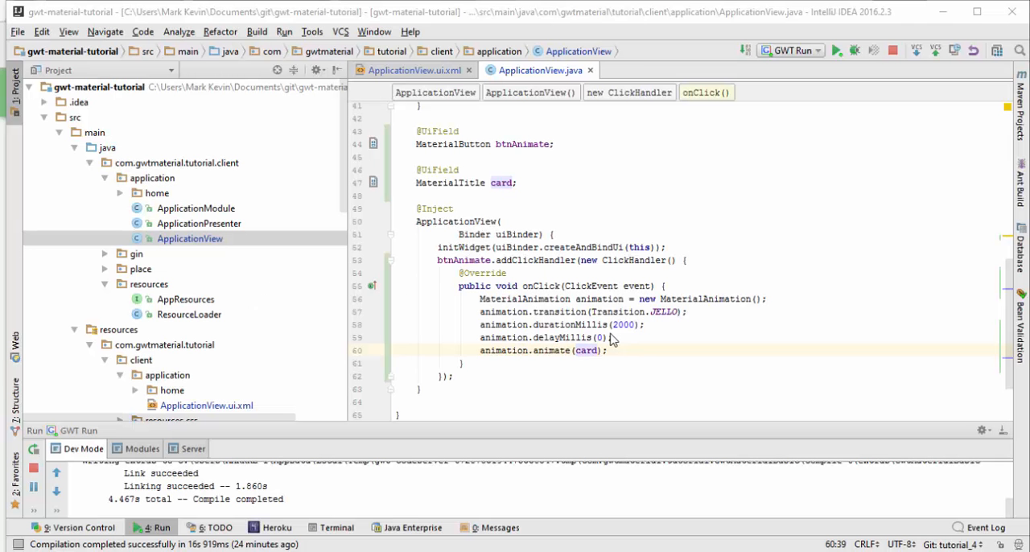
# Edit animation.delayMillis(0) to delayMillis(1000).
pyautogui.write('1')
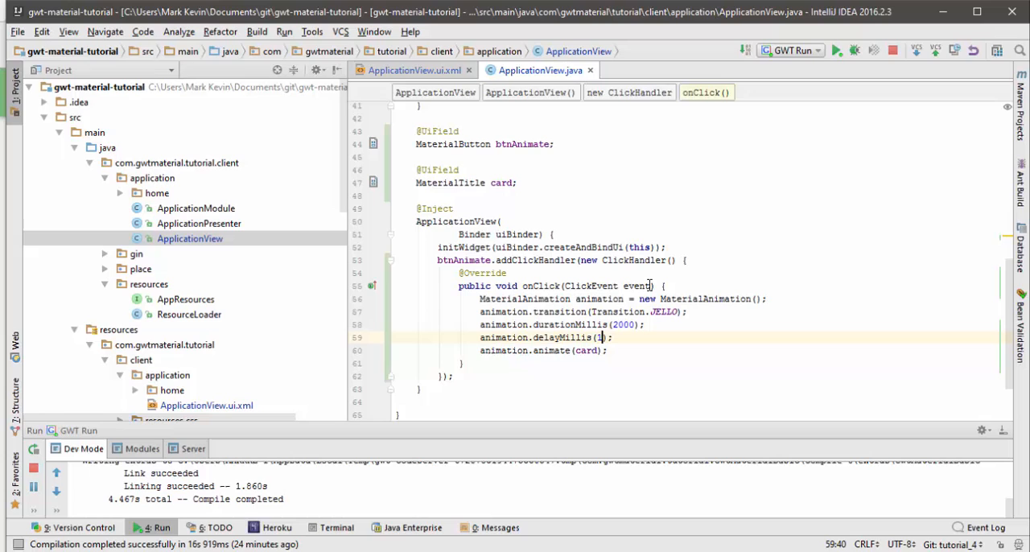
pyautogui.write('000')
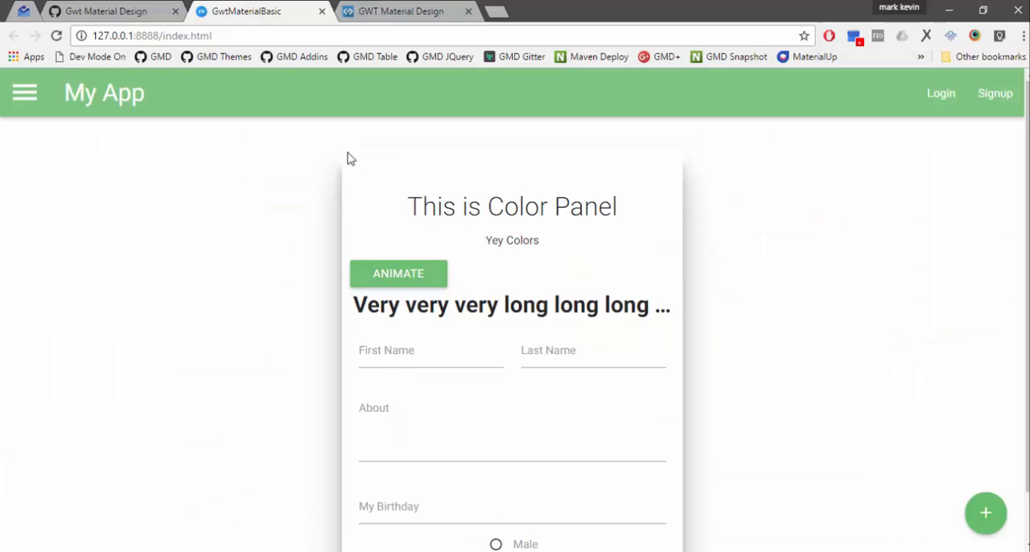
pyautogui.moveTo(646, 272)
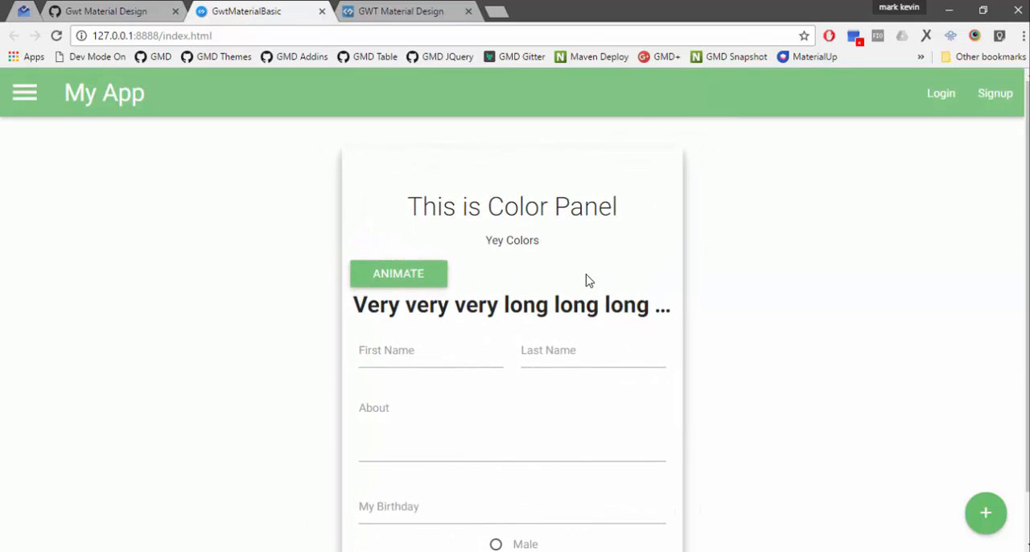
pyautogui.moveTo(662, 287)
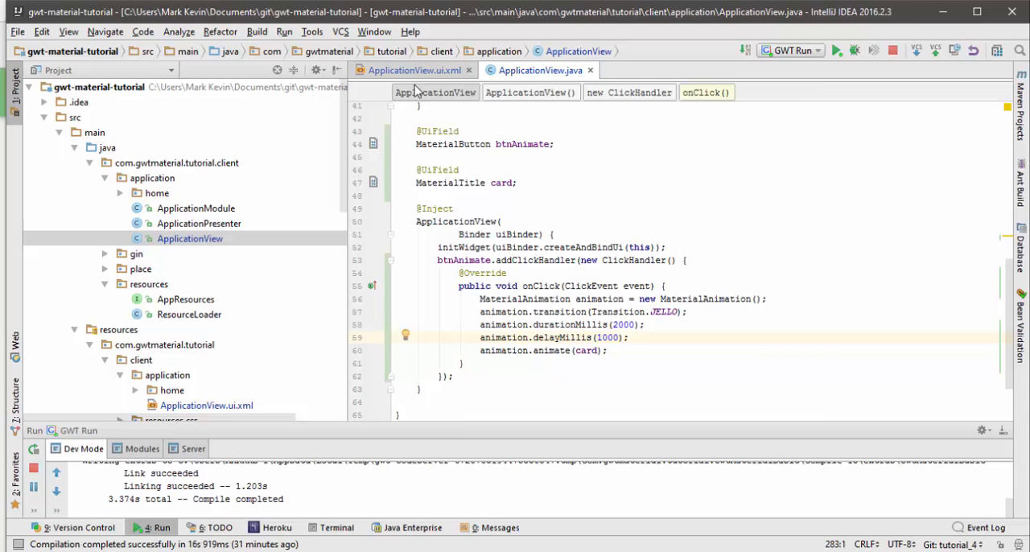
# Add animation.infinite(true) after the delay setting and reset delayMillis to 0.
pyautogui.click(629, 337)
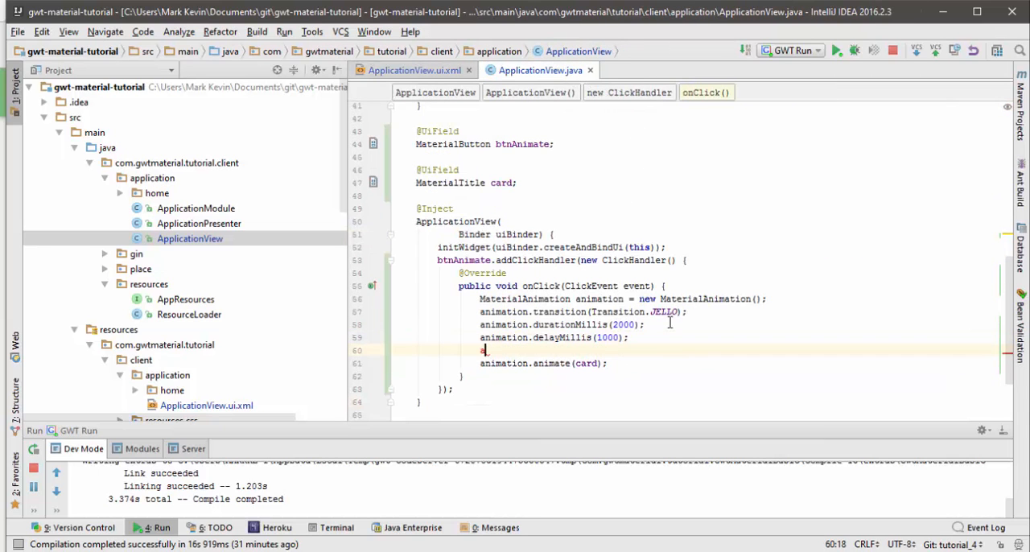
pyautogui.write('animation.infinite(')
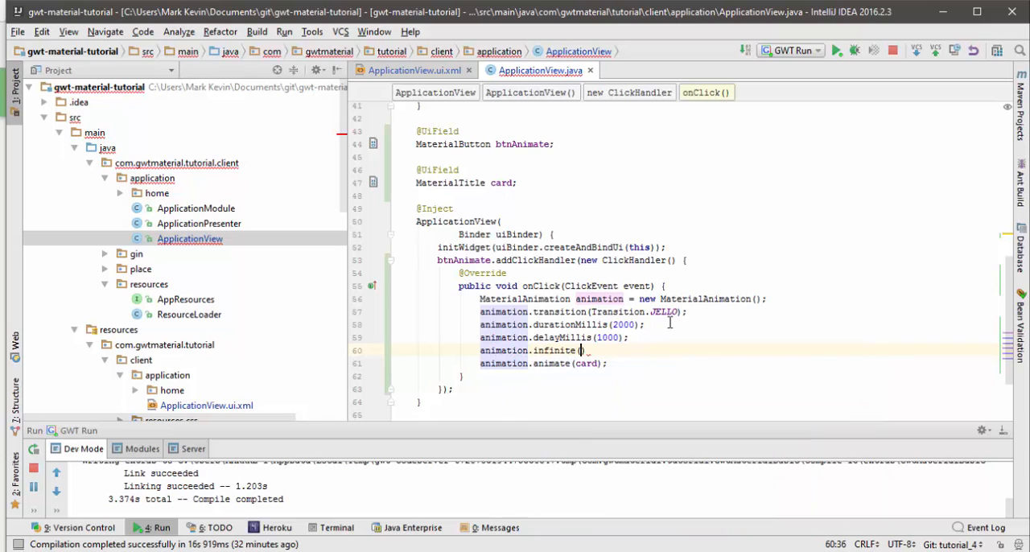
pyautogui.write('true);')
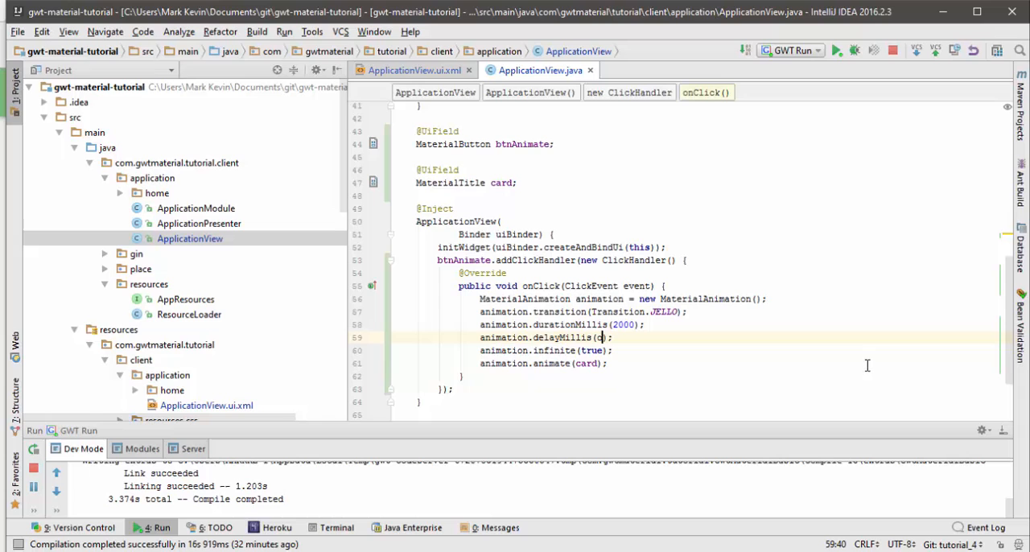
pyautogui.click(663, 313)
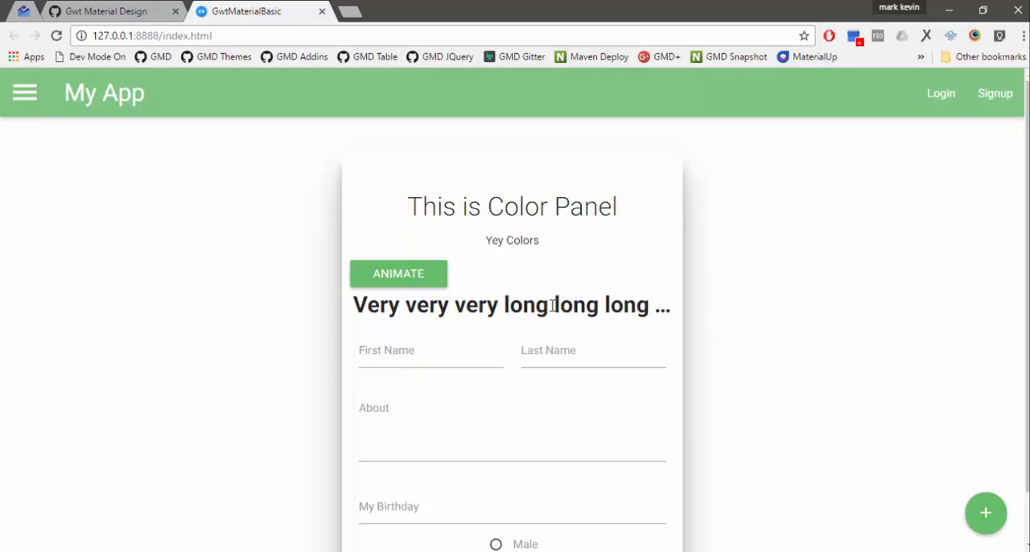
pyautogui.scroll(-3)
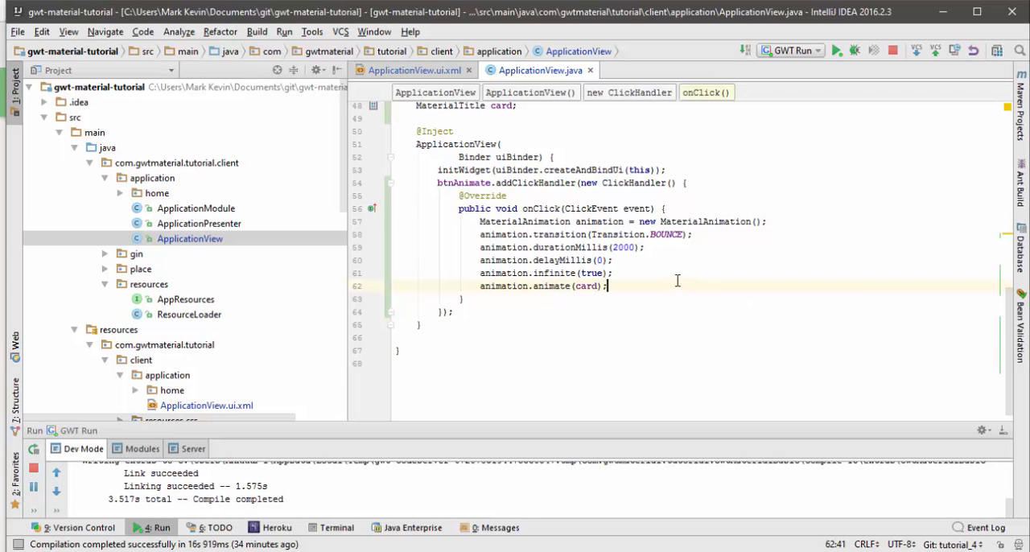
# Pass a new Runnable to animate(card, ...) whose run() fires a MaterialToast "Its finished".
pyautogui.write(', new')
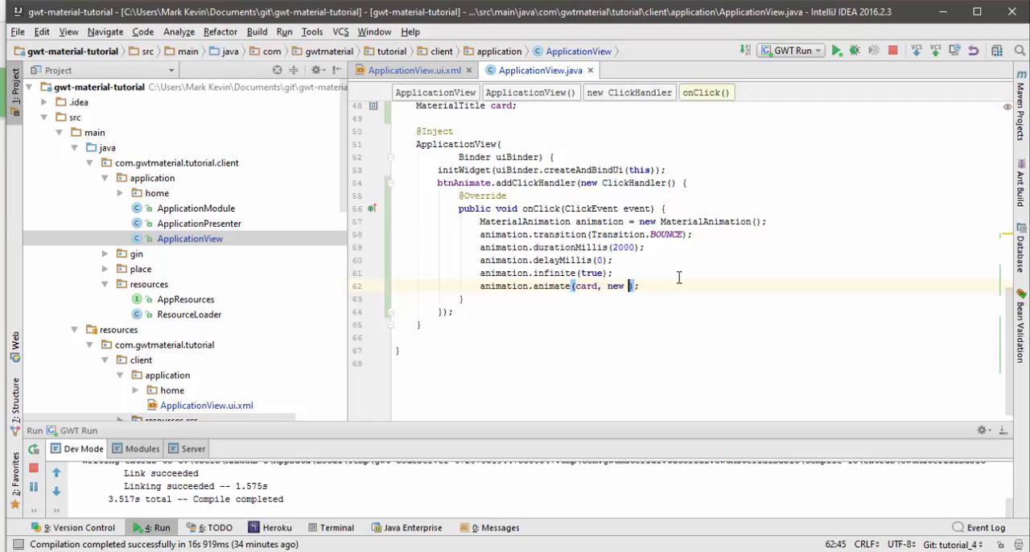
pyautogui.write('Runnable(')
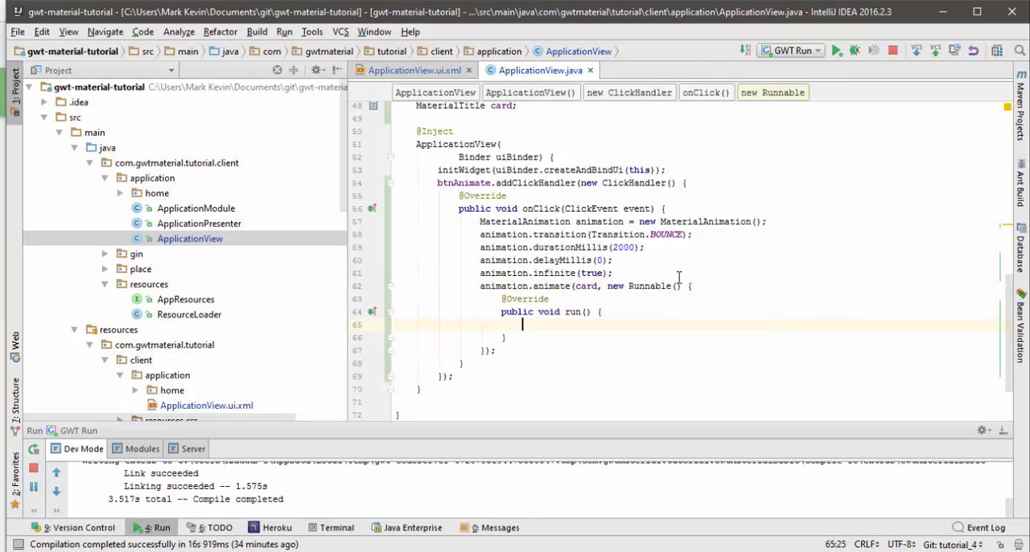
pyautogui.write('MaterialToast.fireToast("");')
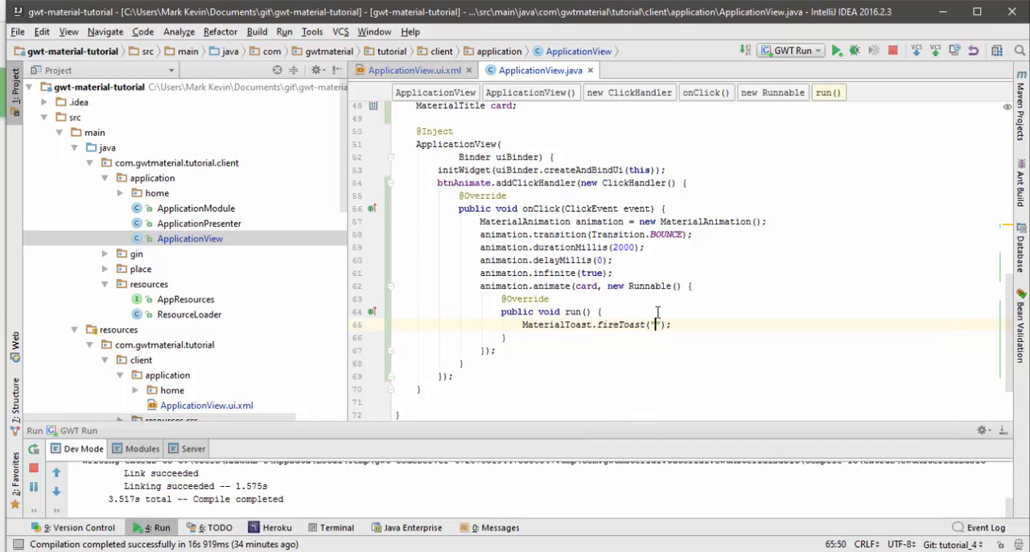
pyautogui.write('Its finished')
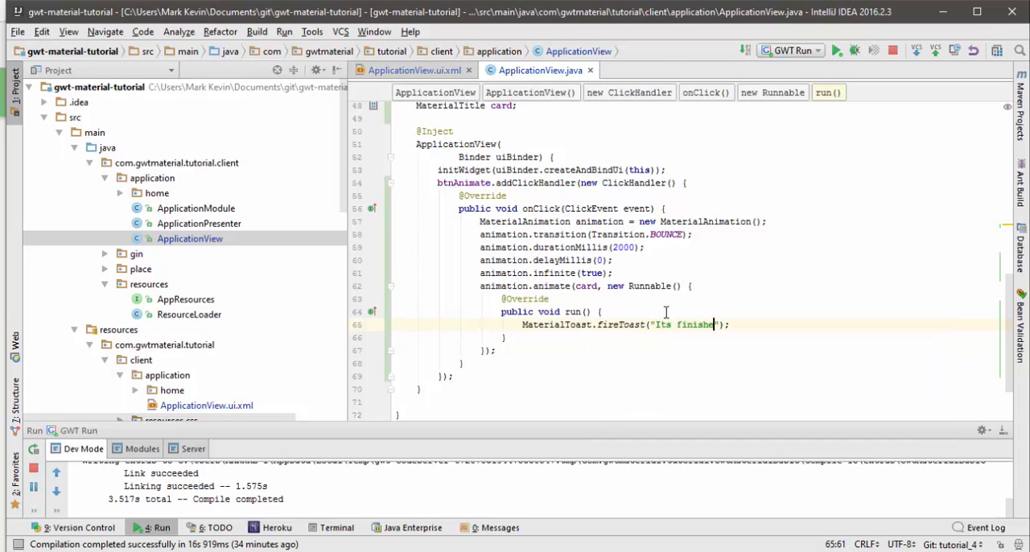
# Delete the animation.infinite(true) line so the bounce no longer loops.
pyautogui.click(594, 287)
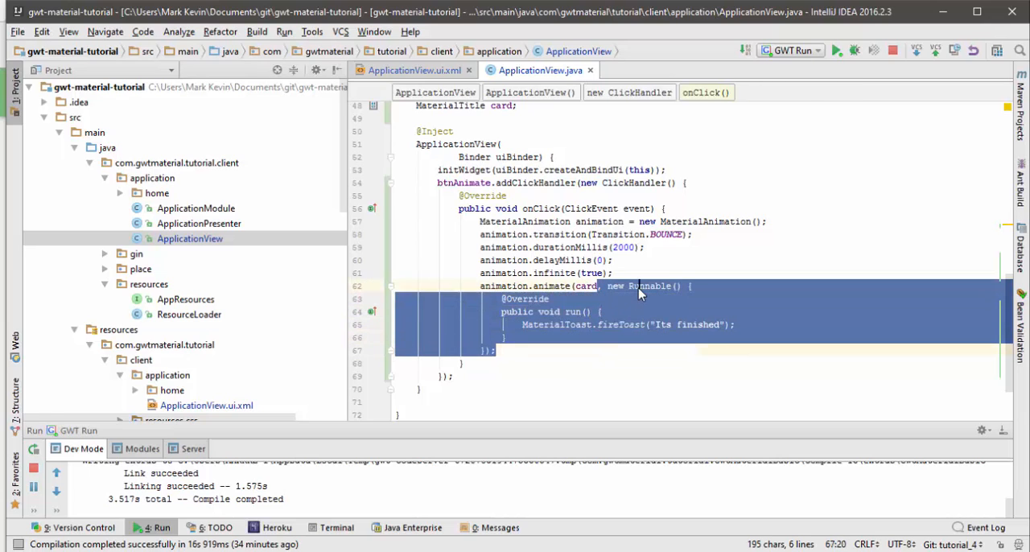
pyautogui.doubleClick(650, 286)
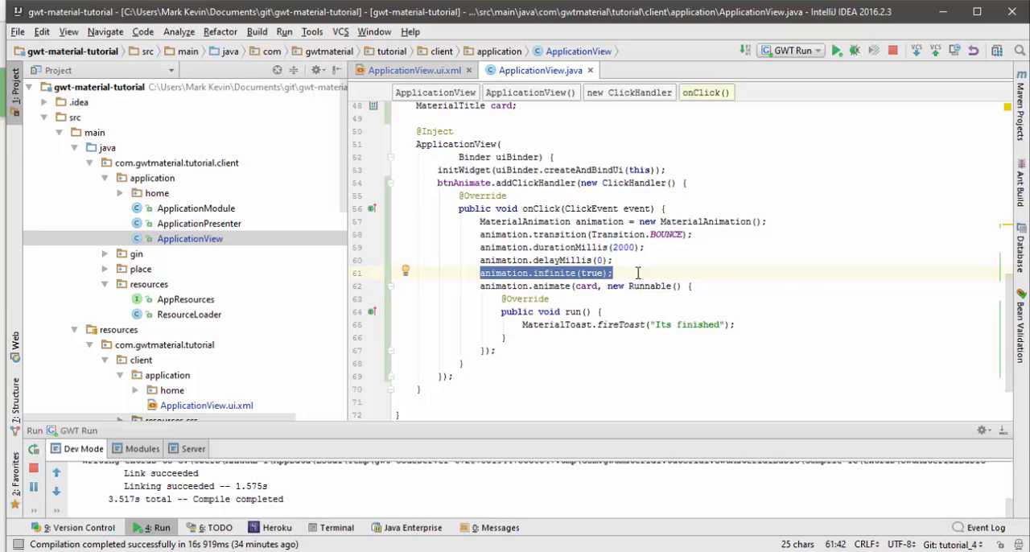
pyautogui.press('Delete')
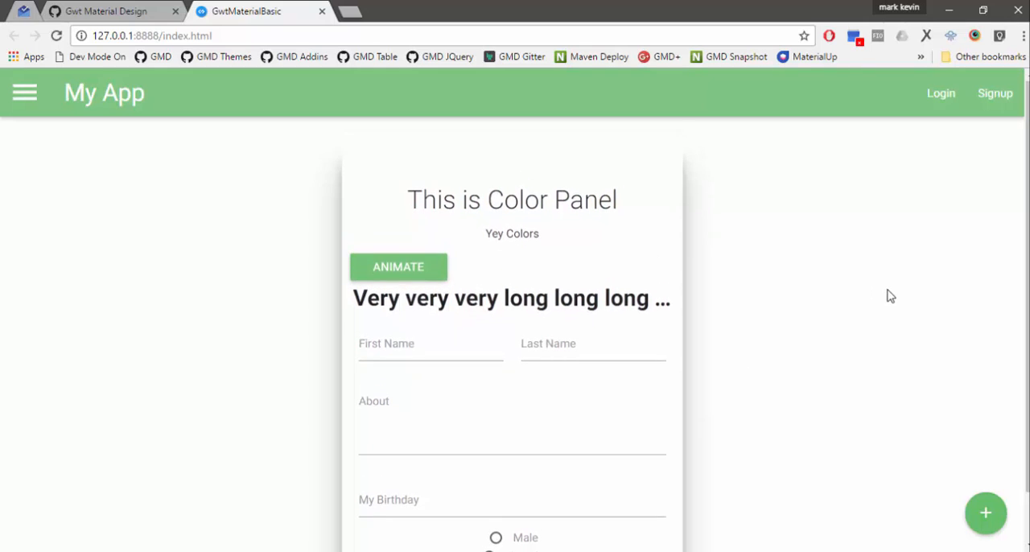
pyautogui.click(397, 267)
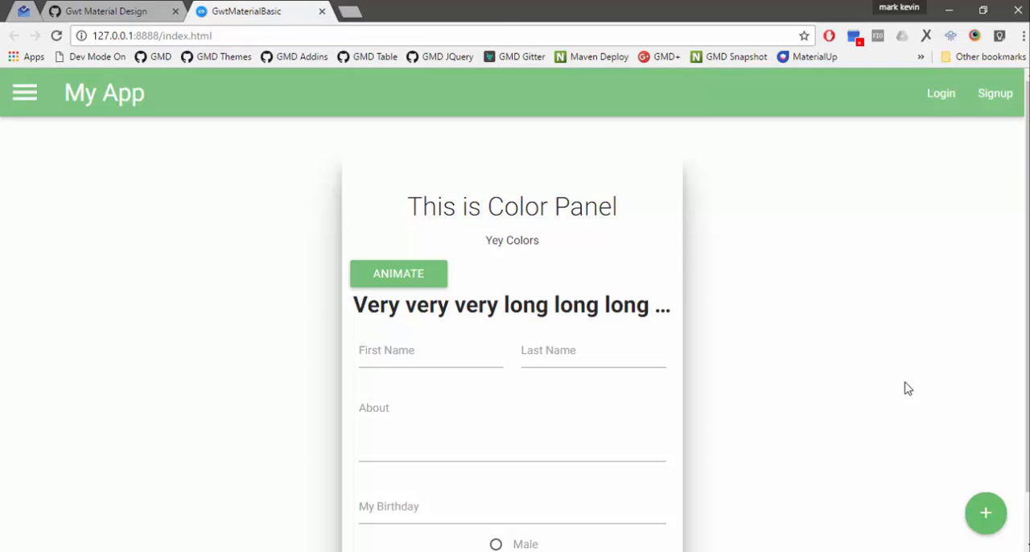
pyautogui.moveTo(770, 261)
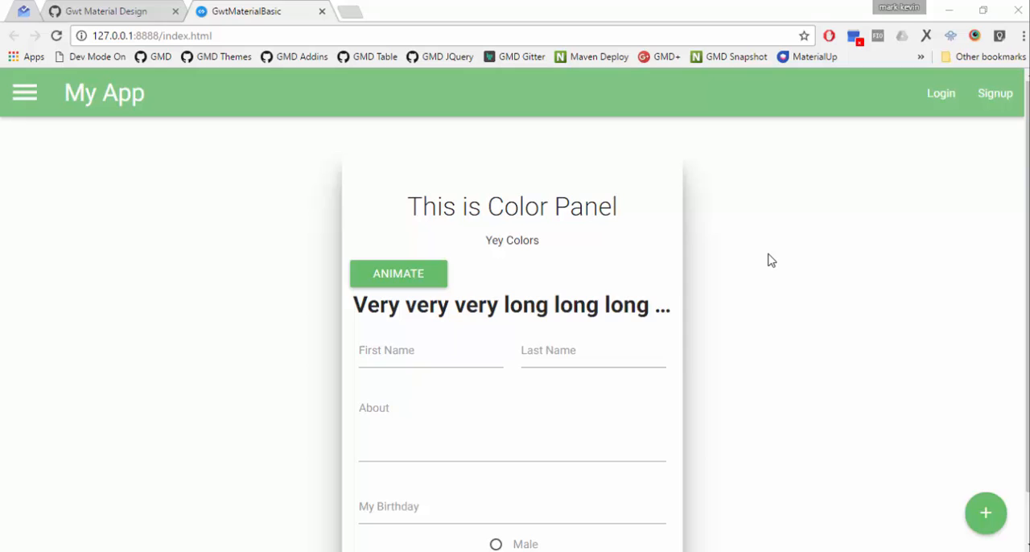
pyautogui.moveTo(748, 264)
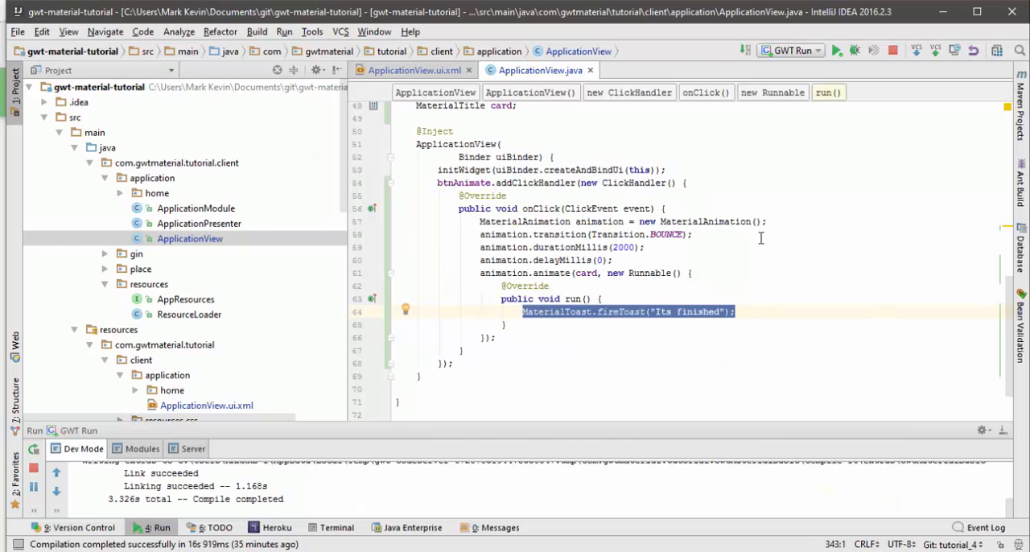
pyautogui.moveTo(724, 193)
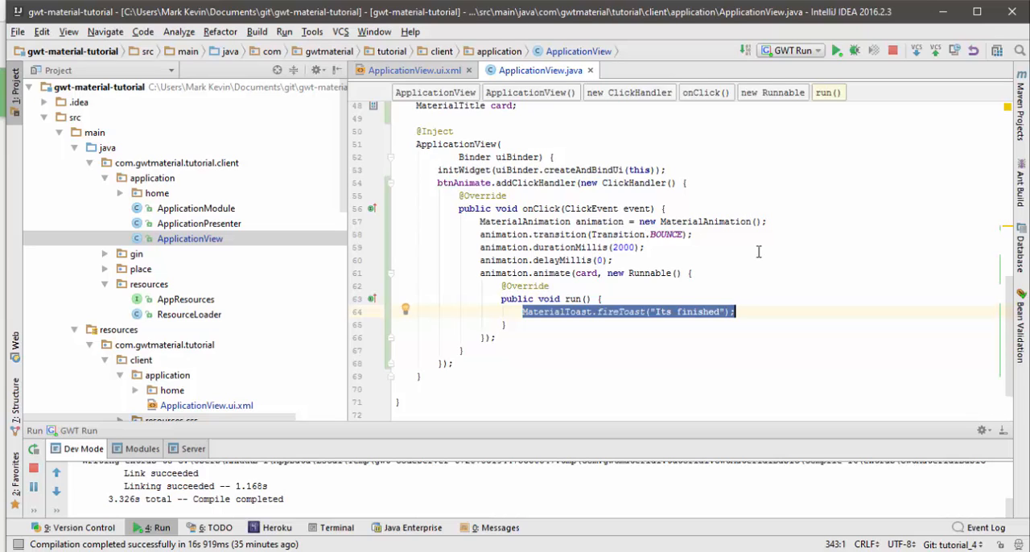
# In run() build newAnimation from the copied setup lines with Transition.JELLO, 1000 ms, animating the card.
pyautogui.write('MaterialN')
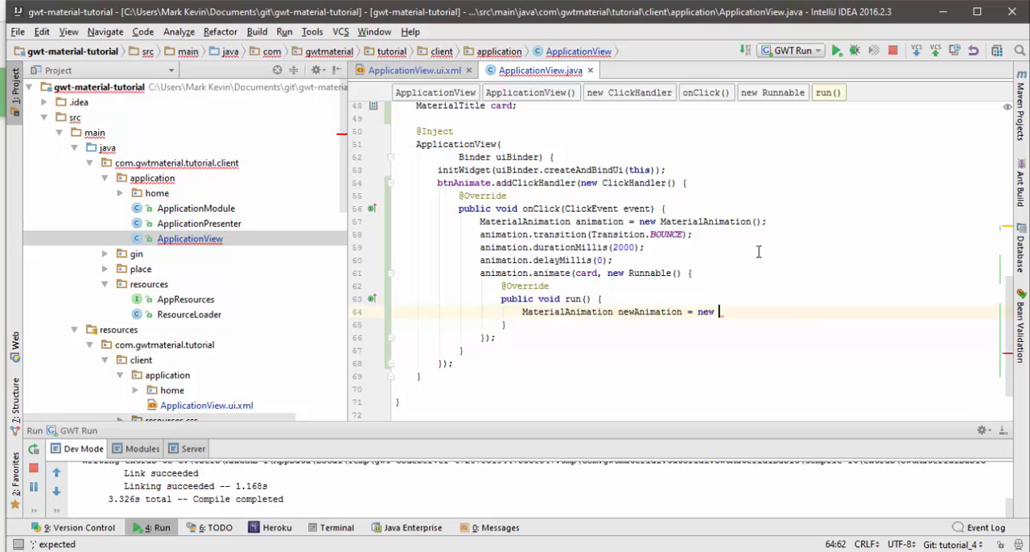
pyautogui.write('MaterialAnimation();')
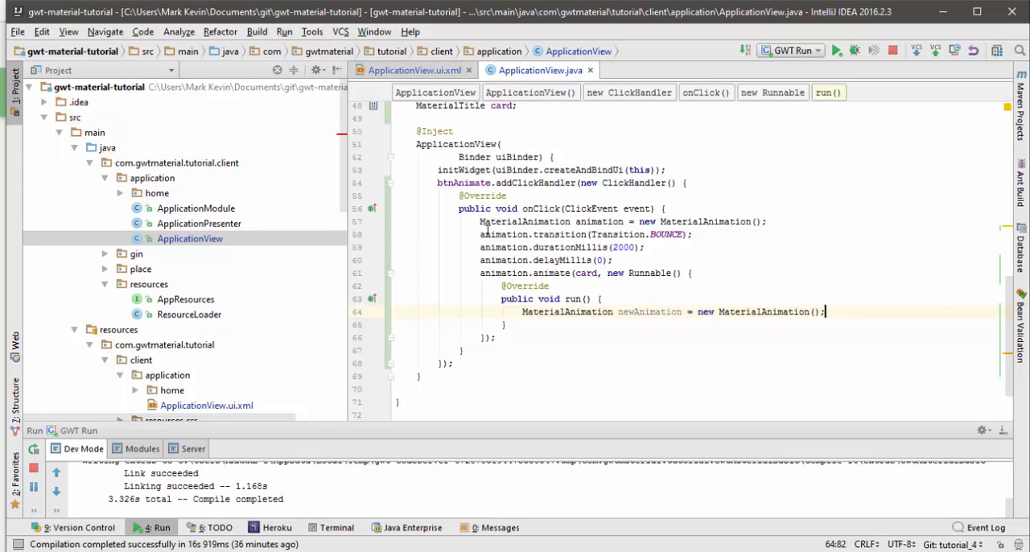
pyautogui.moveTo(479, 235); pyautogui.dragTo(612, 260)
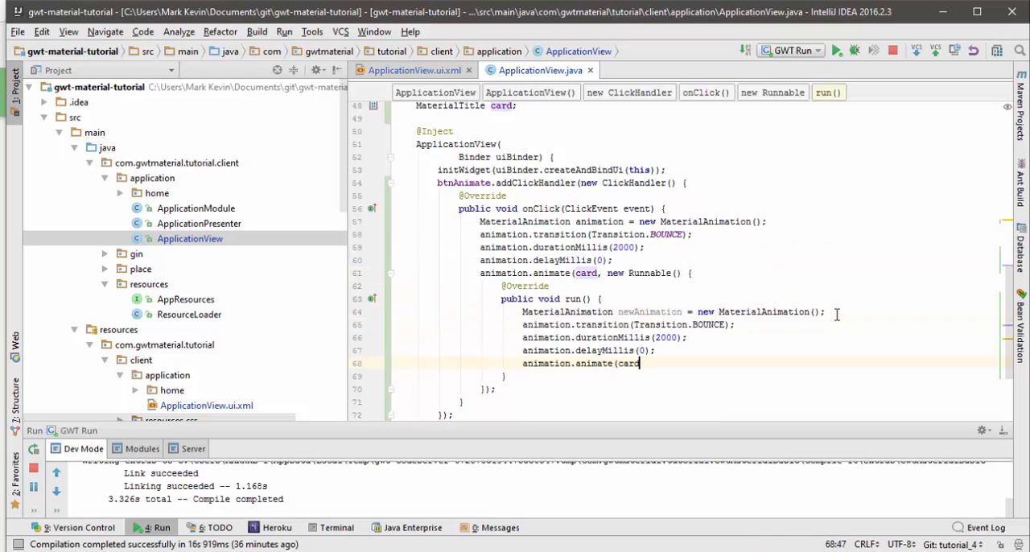
pyautogui.write(');')
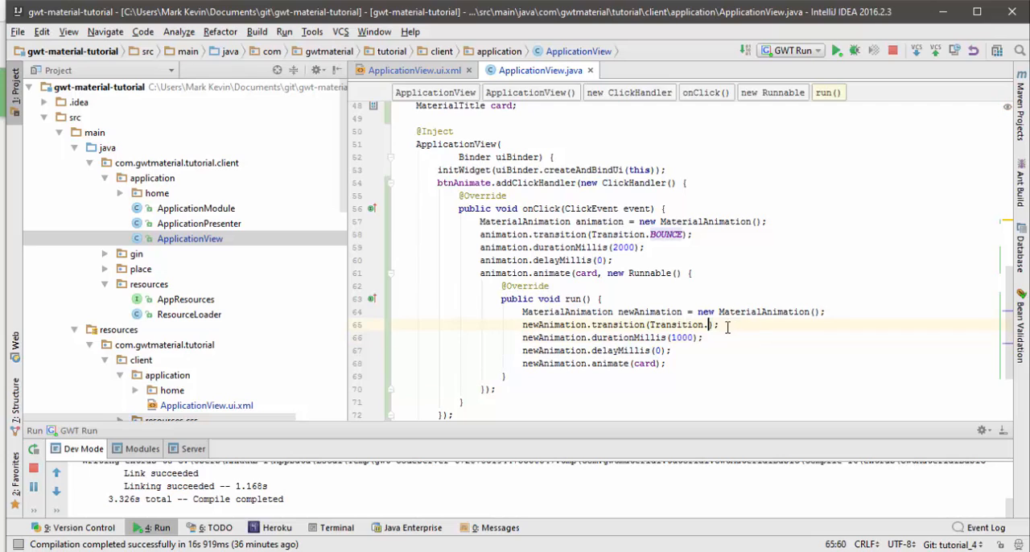
pyautogui.write('JELLO')
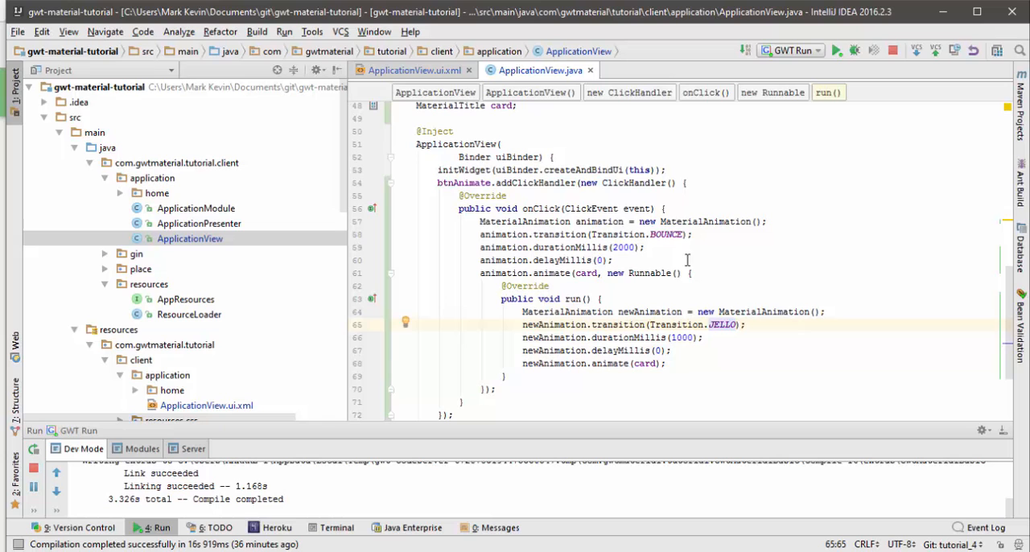
pyautogui.doubleClick(643, 364)
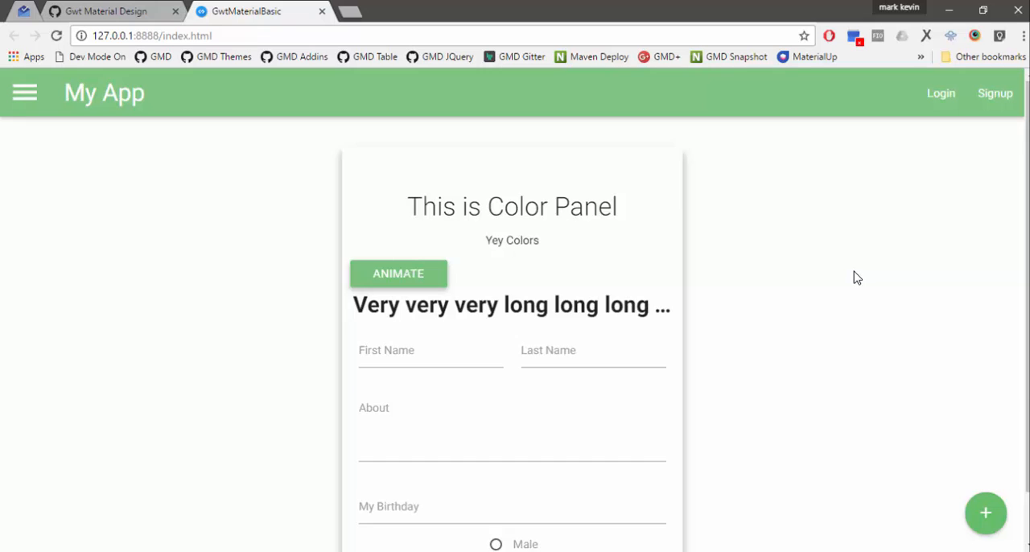
# Test the chained bounce-then-jello on the card, then switch to the Core Animations documentation tab.
pyautogui.click(399, 274)
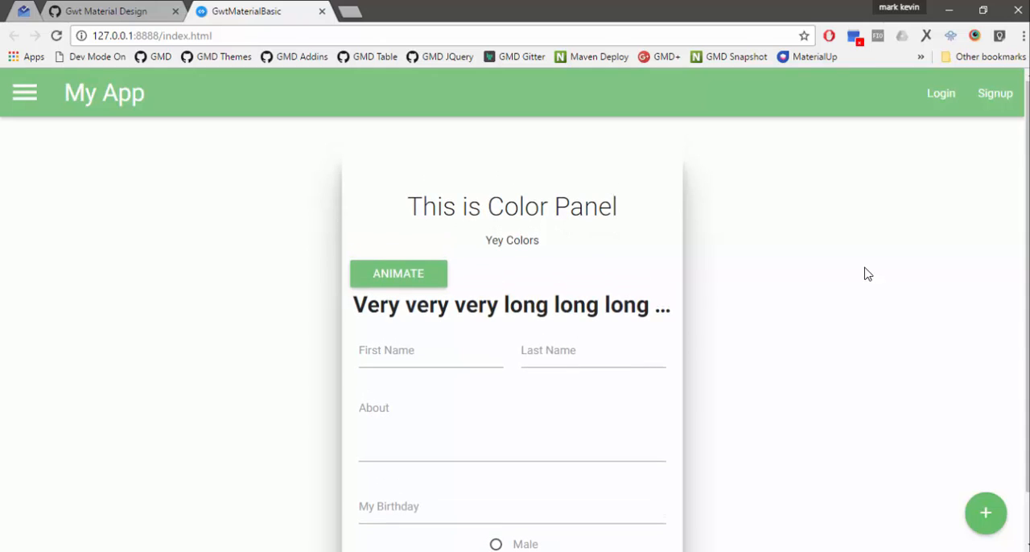
pyautogui.click(104, 9)
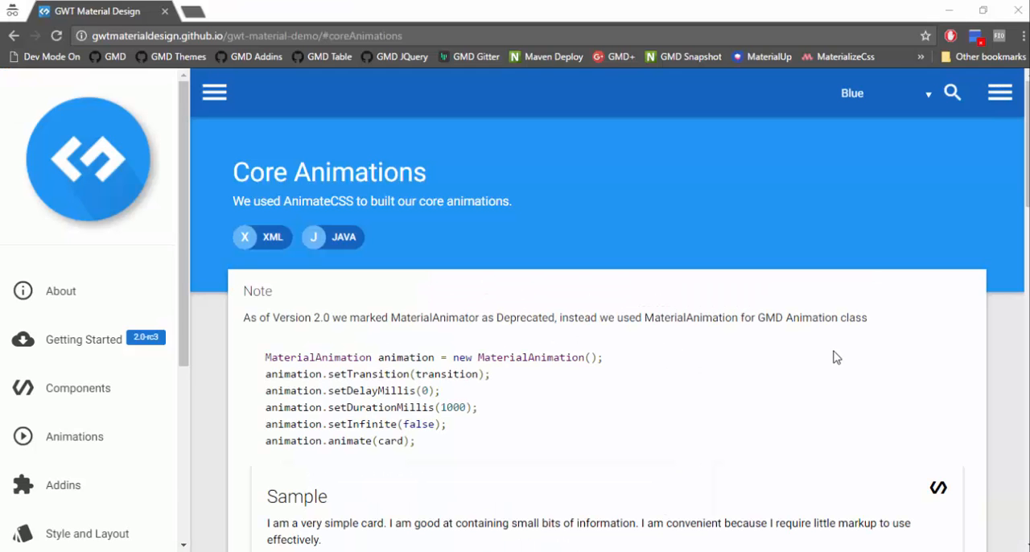